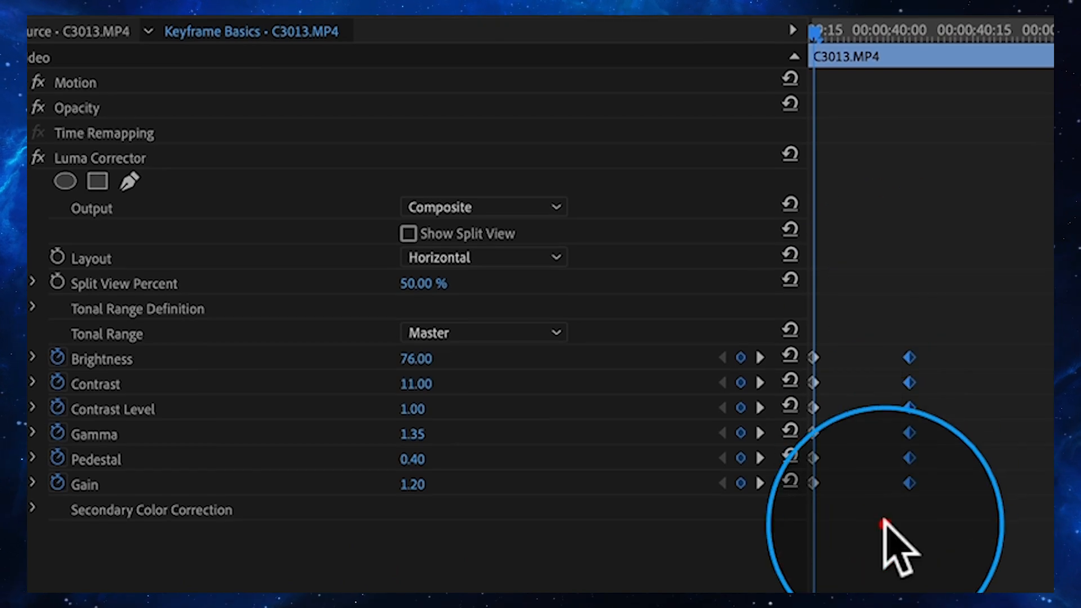
Step: Show the interpolation options for C3013's Luma Corrector keyframes
right_click(909, 421)
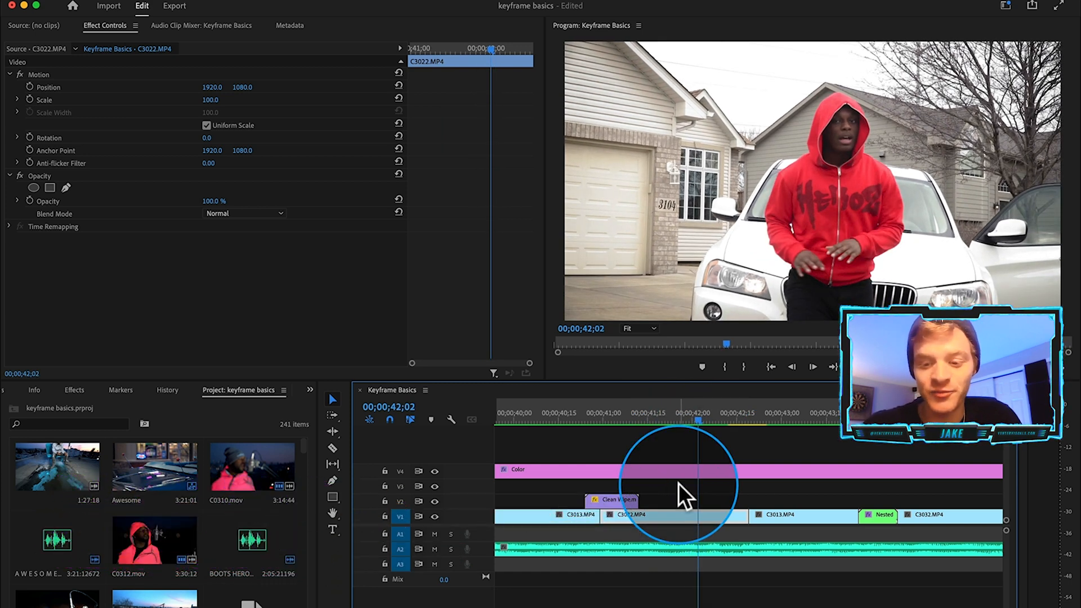
mouse_move(679, 504)
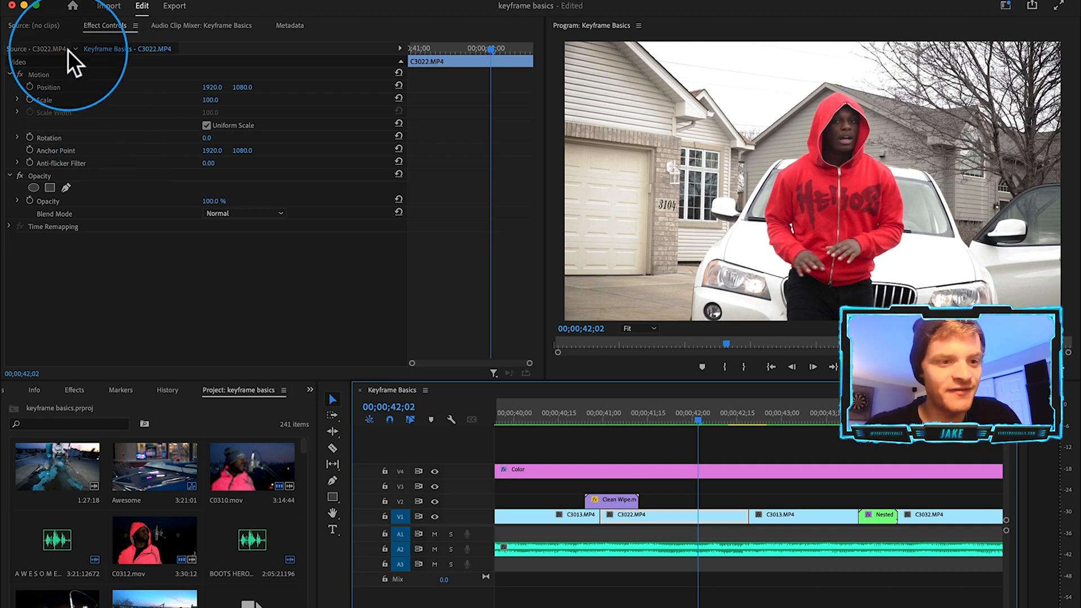
mouse_move(35, 114)
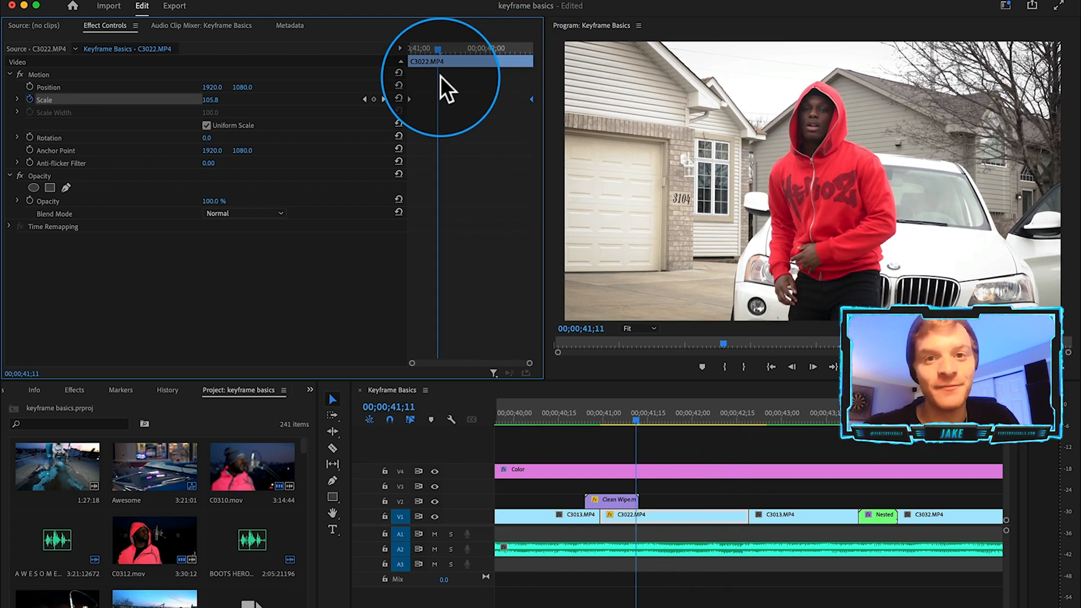
Step: Set C3022's Scale keyframe interpolation to Ease Out
right_click(398, 99)
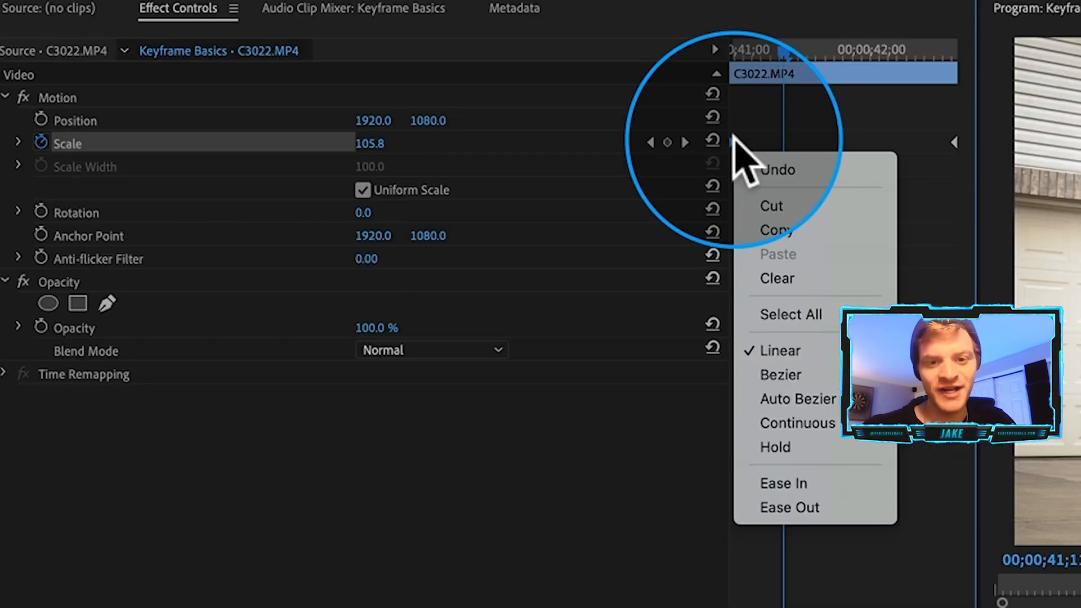
mouse_move(789, 506)
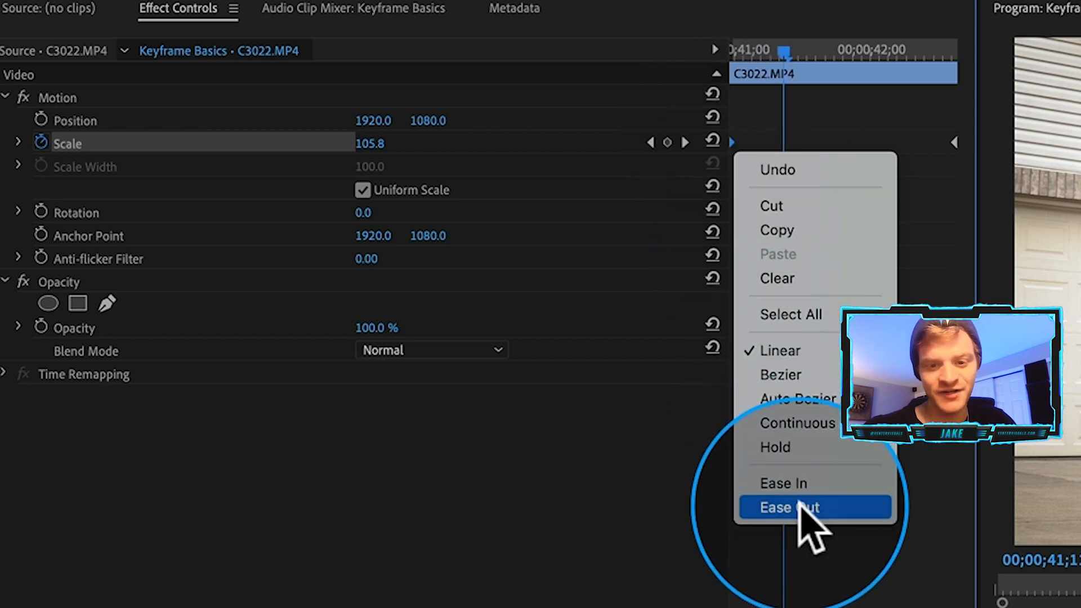
left_click(788, 507)
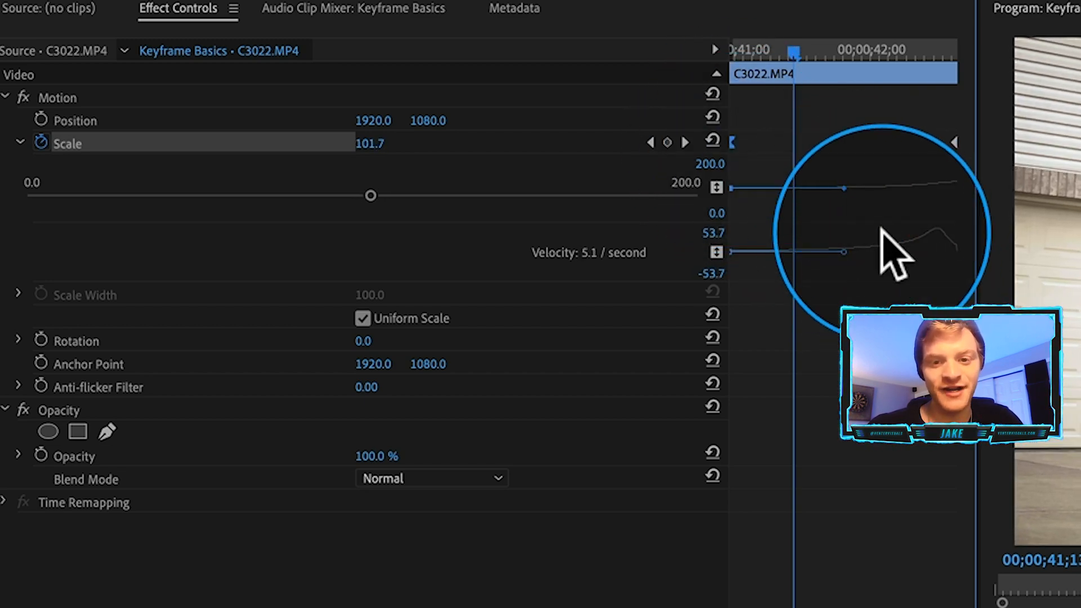
mouse_move(779, 270)
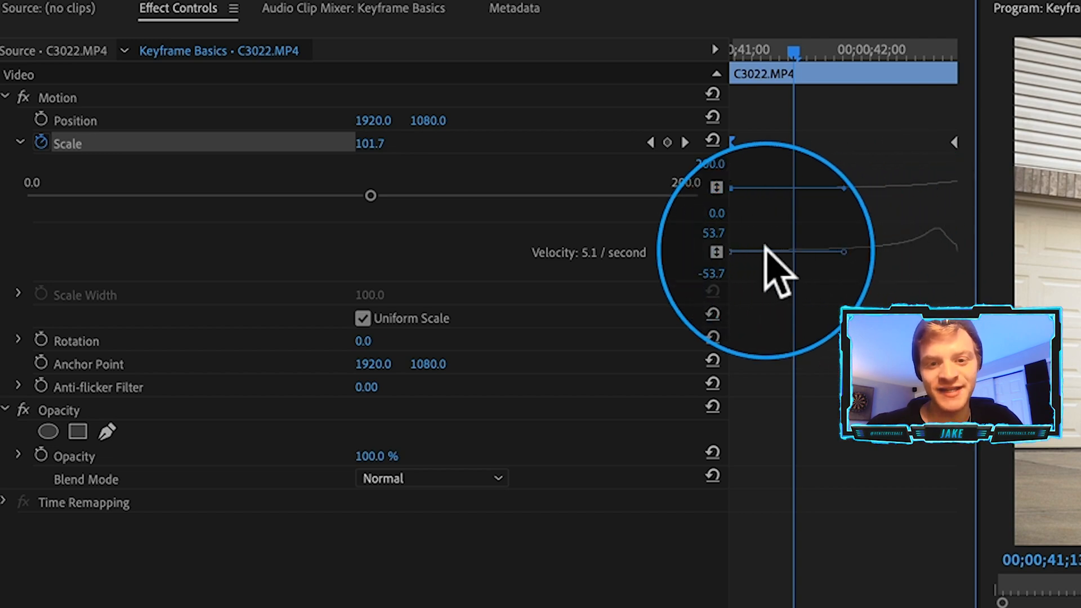
mouse_move(841, 269)
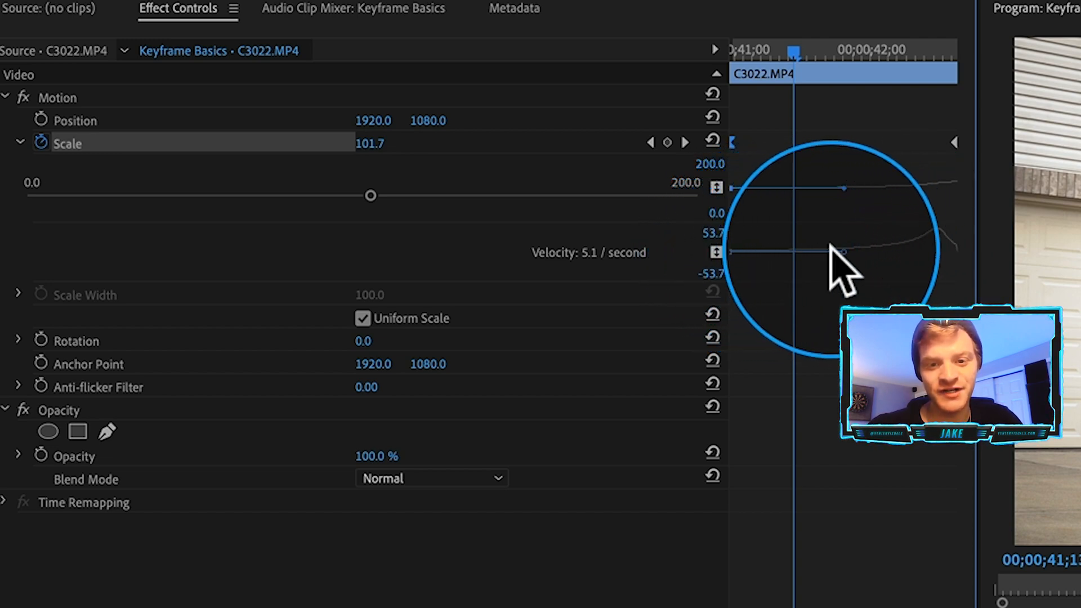
mouse_move(951, 248)
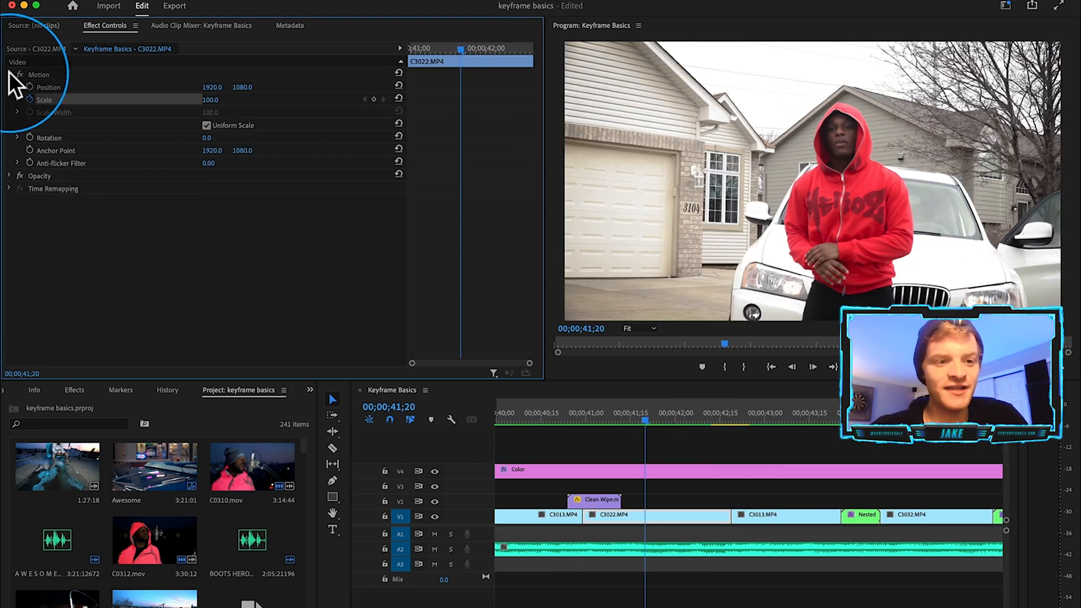
Step: Apply the Transform effect to C3022 and start keyframing its Scale and Position
left_click(11, 75)
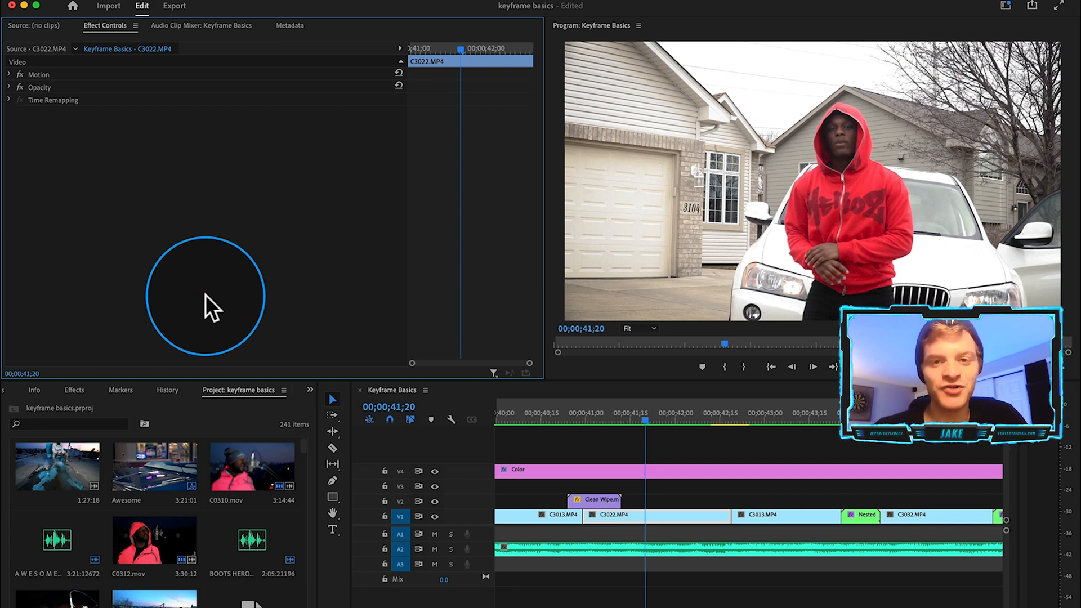
left_click(73, 390)
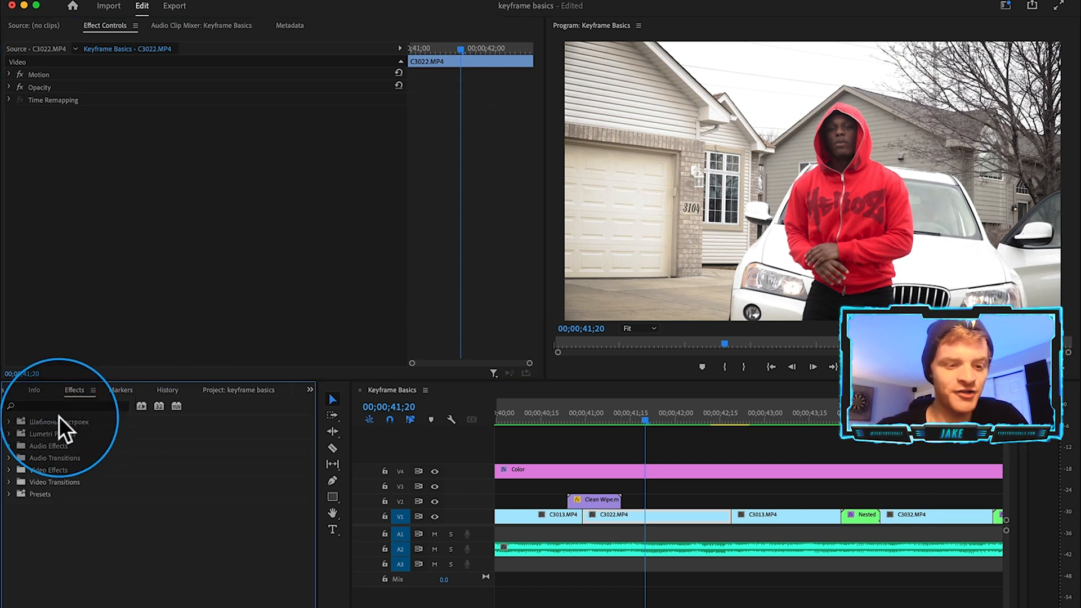
type("trans")
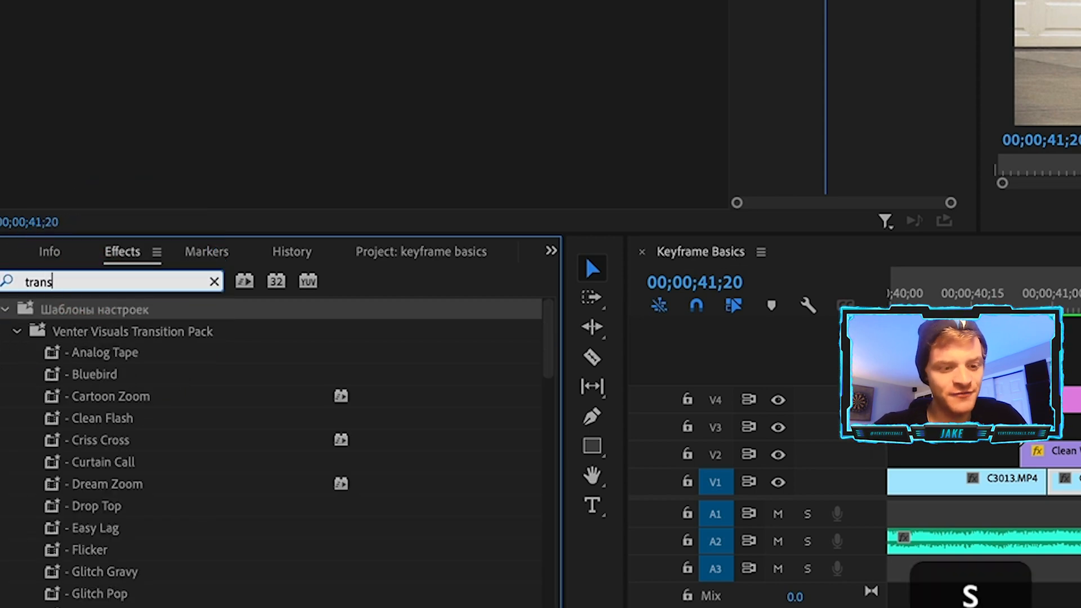
type("form")
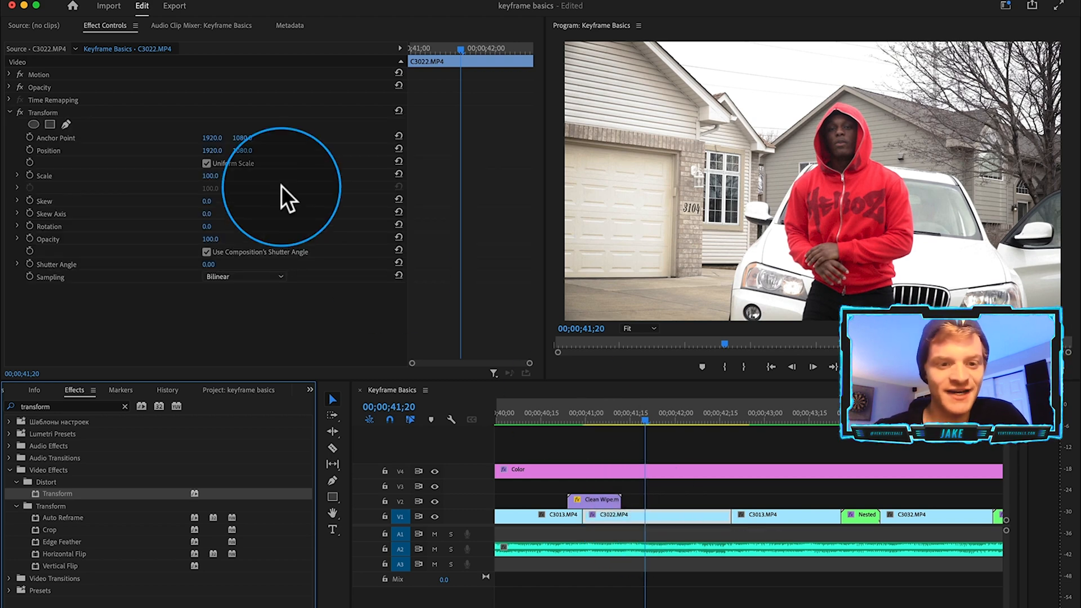
left_click(30, 175)
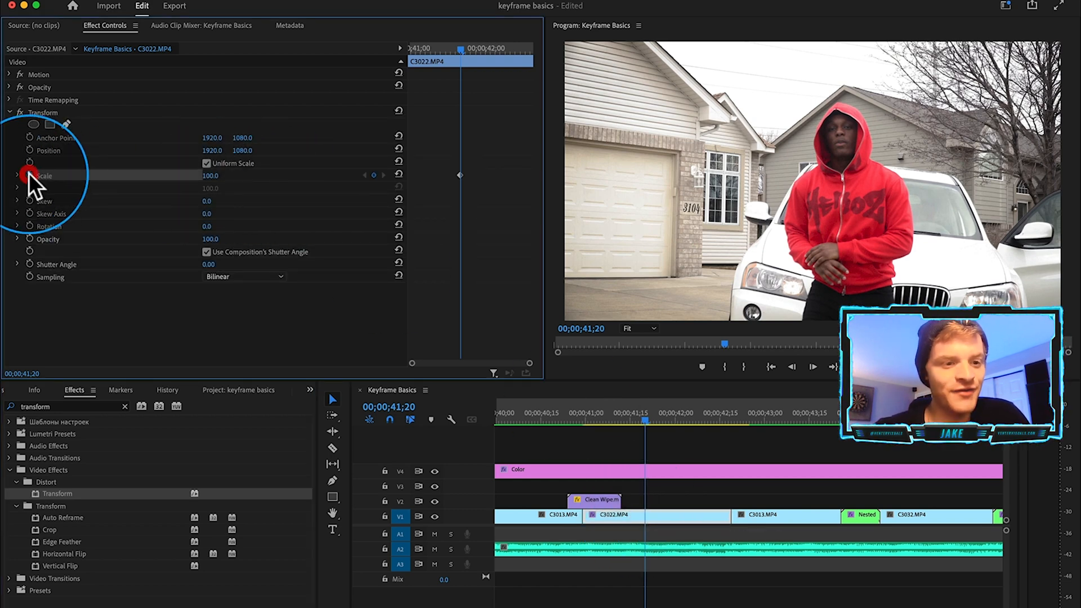
left_click(29, 150)
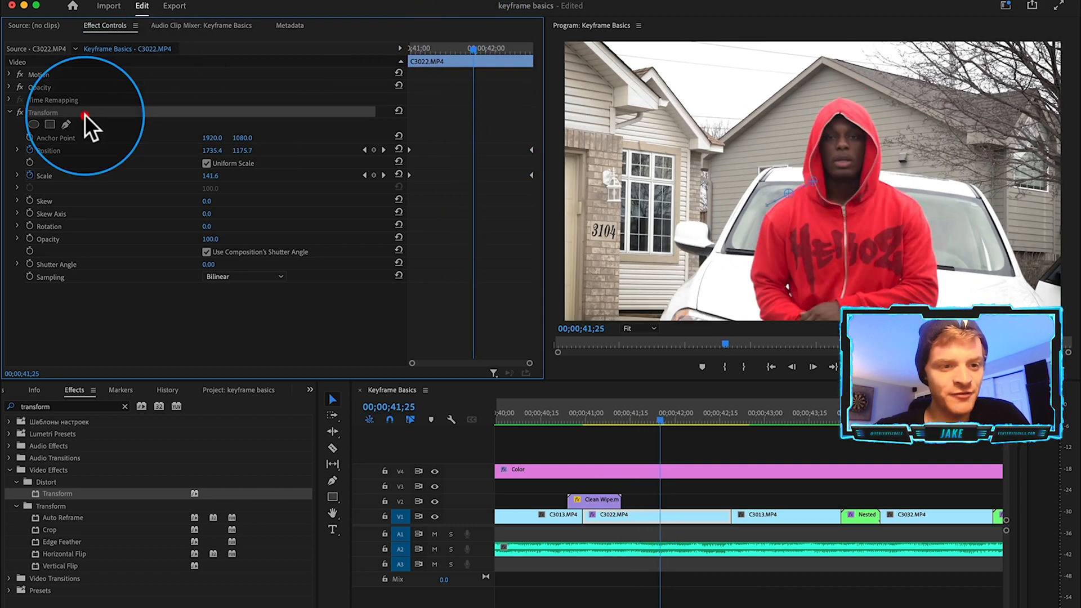
mouse_move(215, 267)
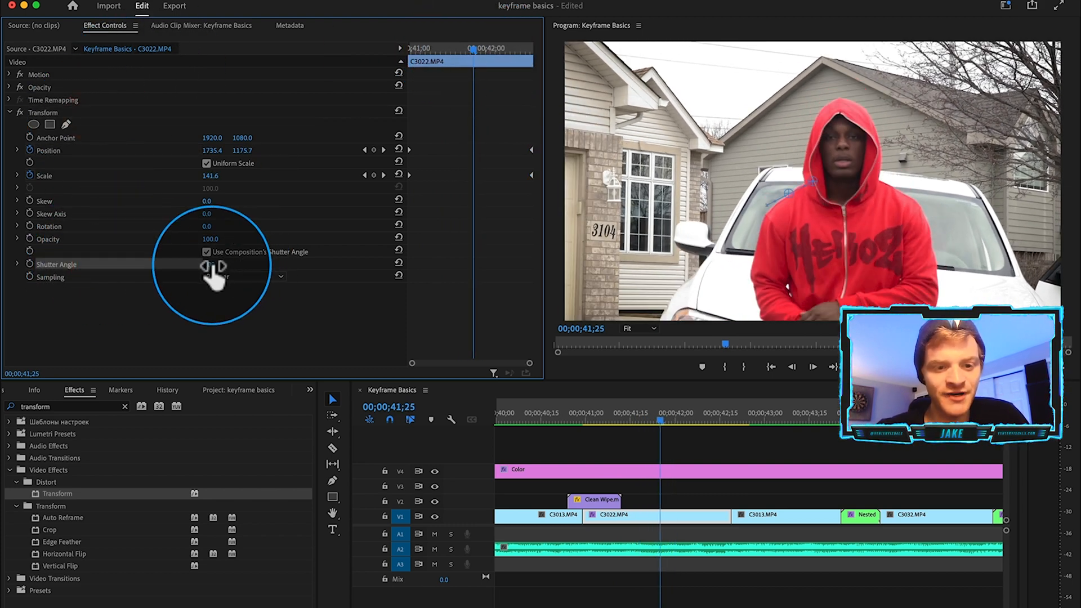
Step: Give the Transform zoom motion blur with a 360 shutter angle
left_click(206, 252)
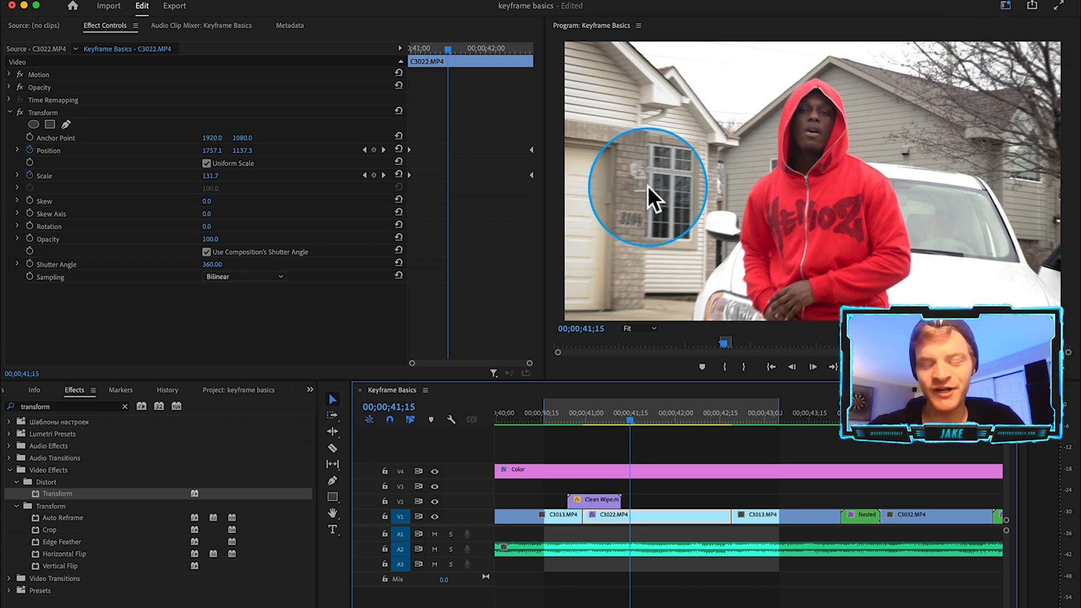
mouse_move(651, 210)
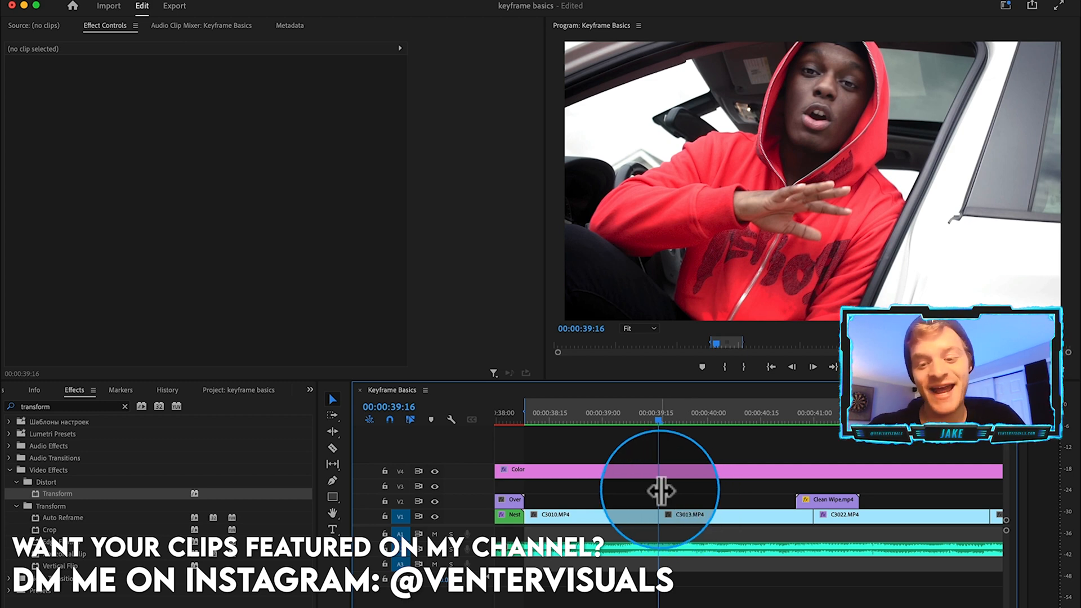
Step: Find Luma Corrector by searching 'luma' and apply it to clip C3013.MP4
left_click(125, 406)
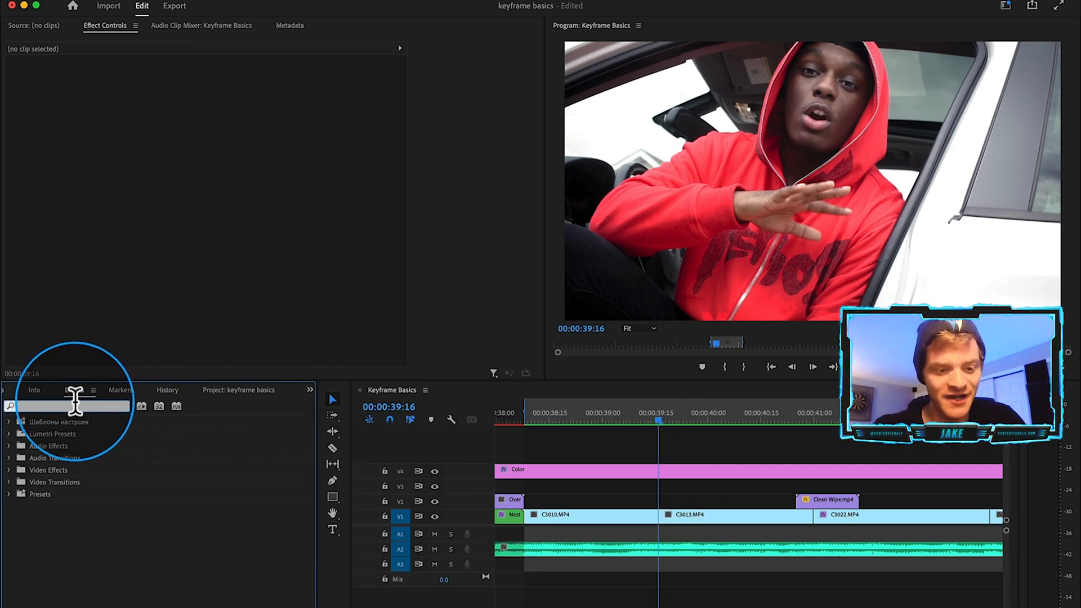
type("luma")
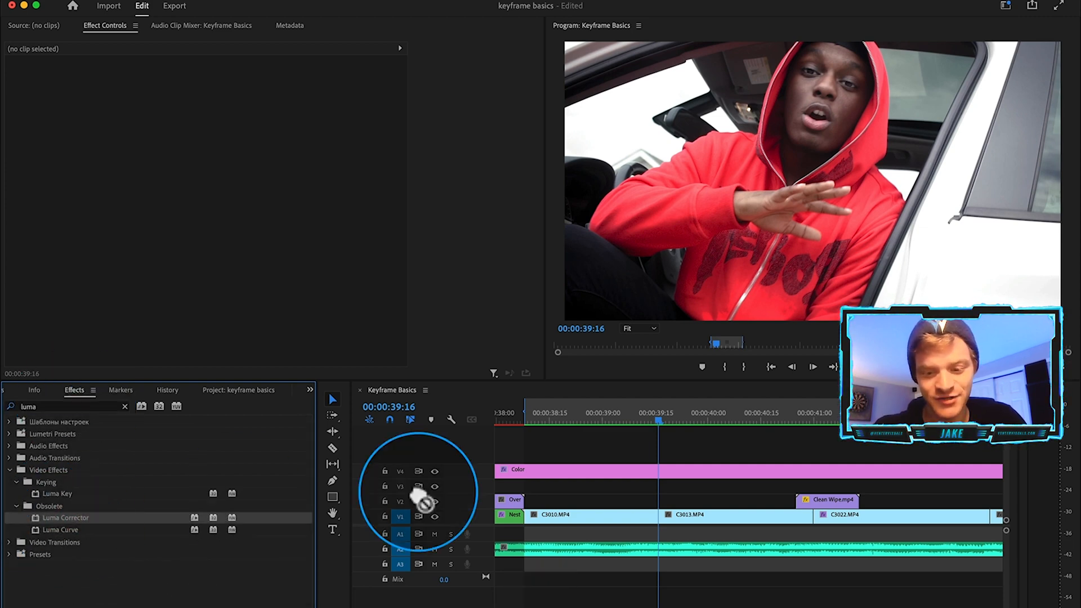
left_click(685, 515)
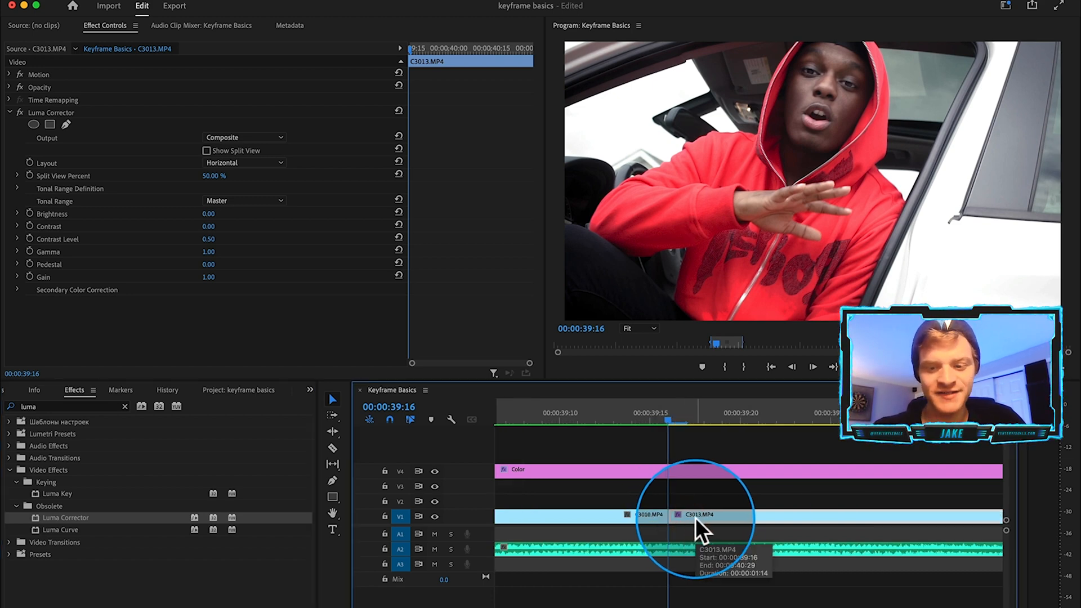
mouse_move(103, 207)
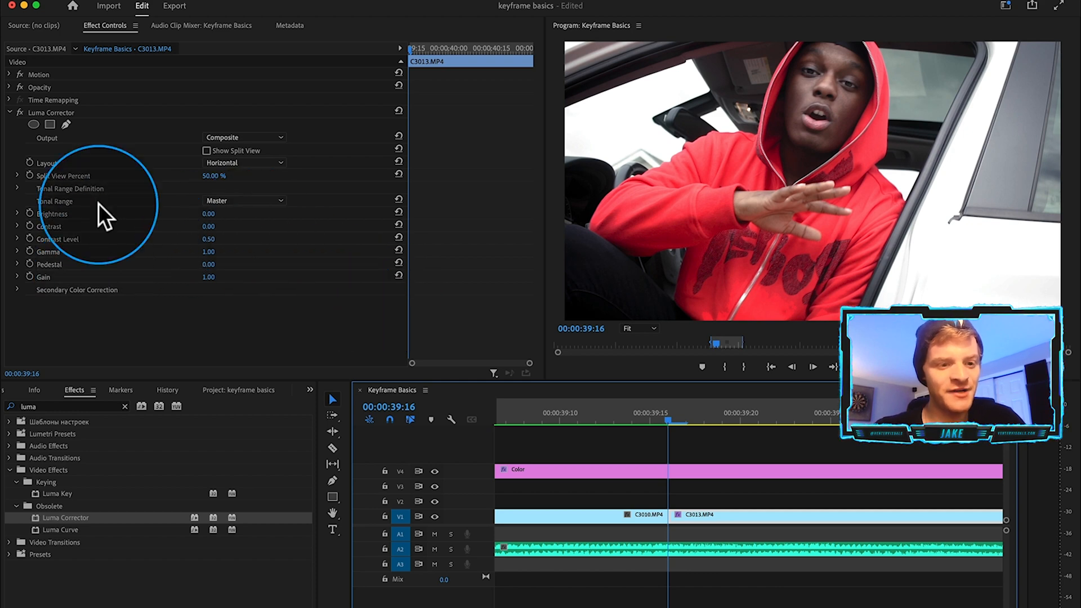
mouse_move(124, 286)
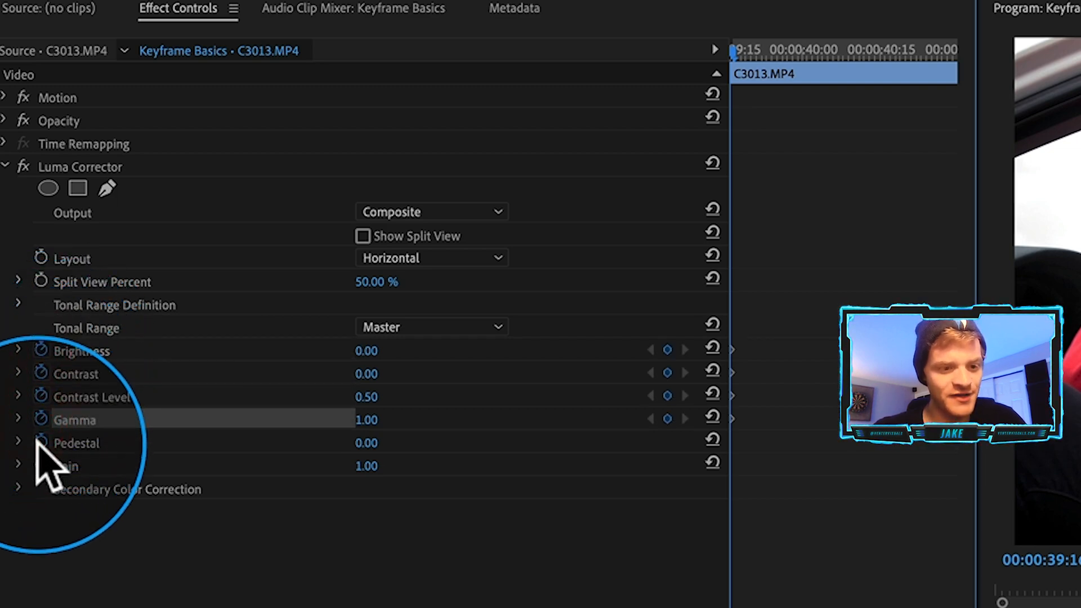
mouse_move(720, 468)
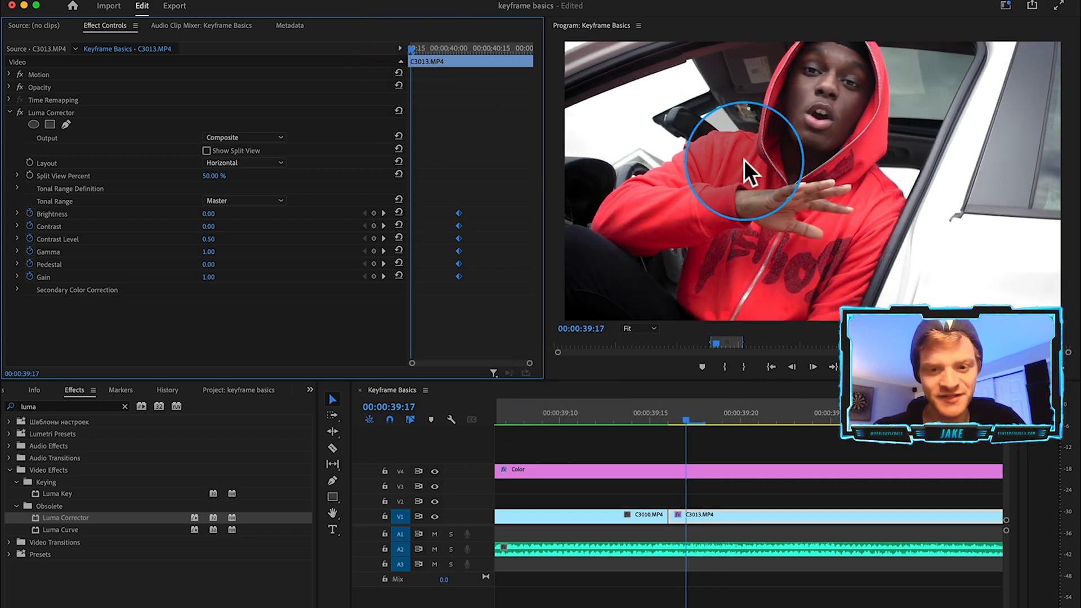
mouse_move(186, 272)
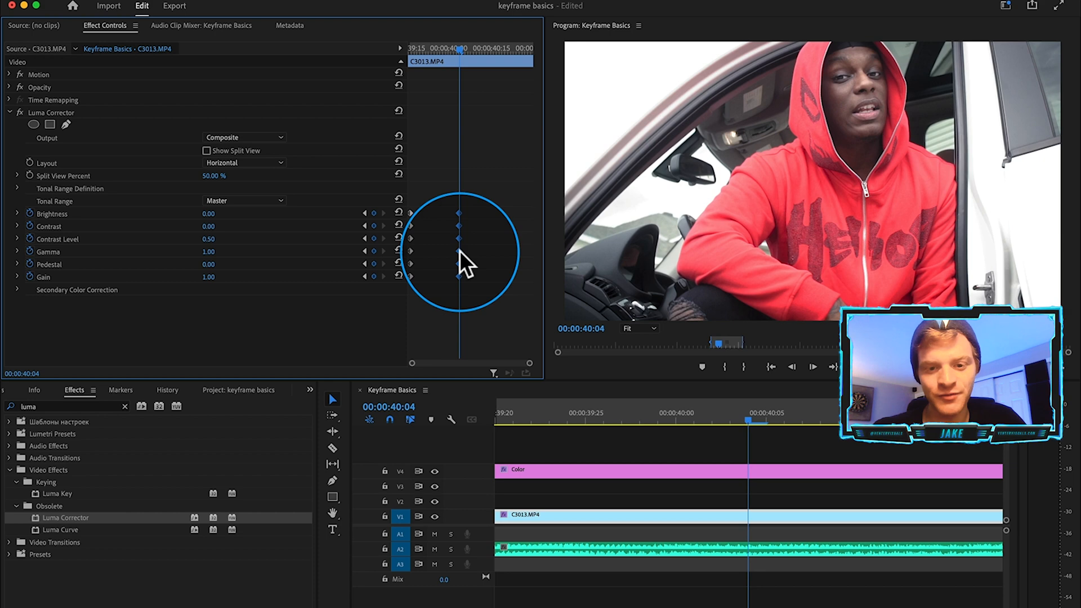
Step: Ease in the Luma Corrector keyframes on C3013 and collapse the effect
right_click(458, 228)
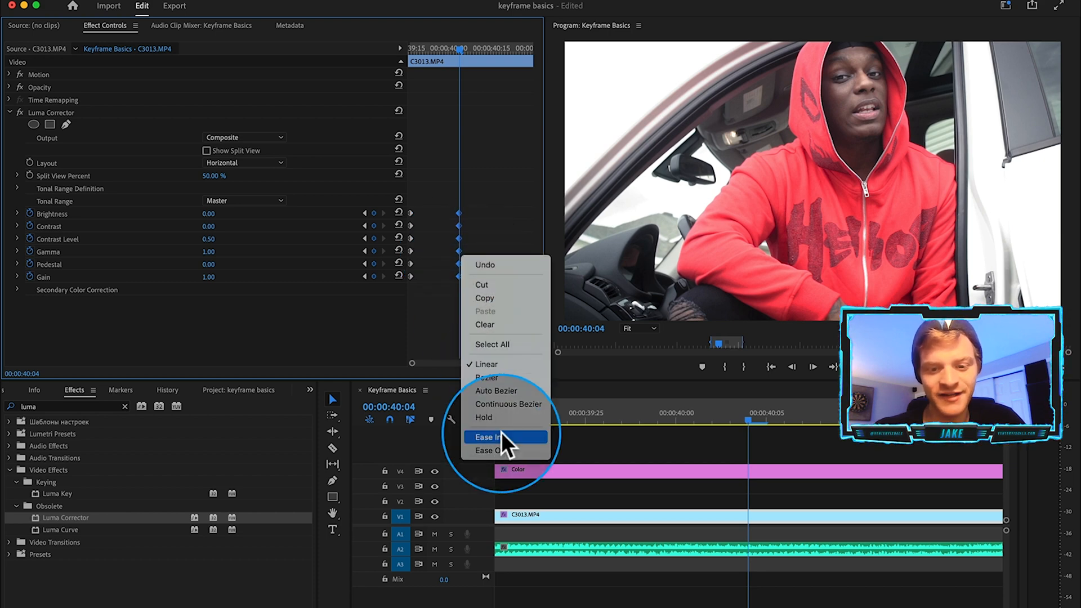
left_click(490, 437)
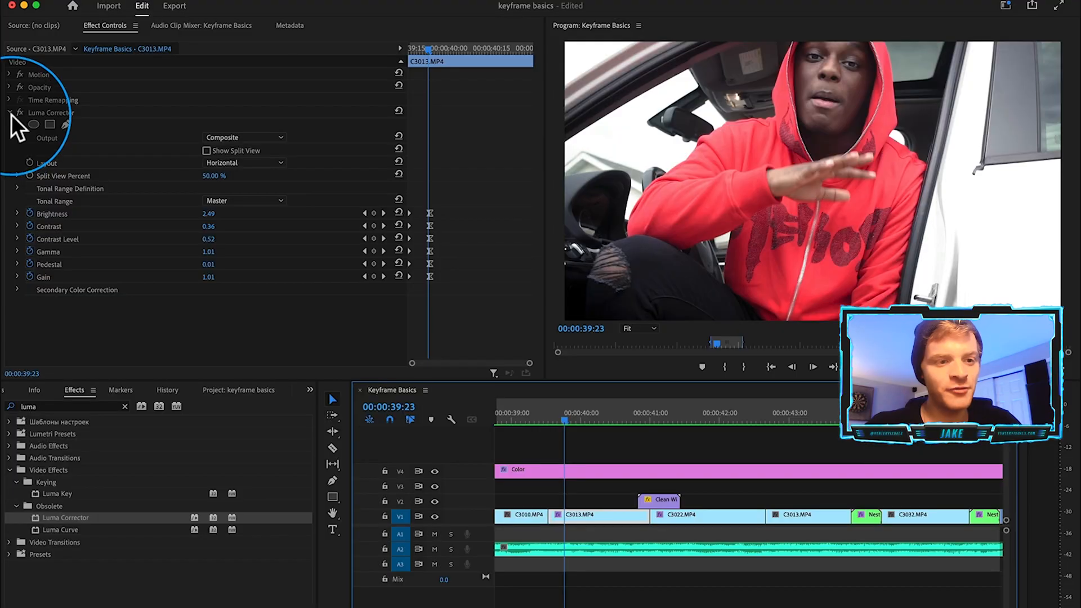
left_click(9, 113)
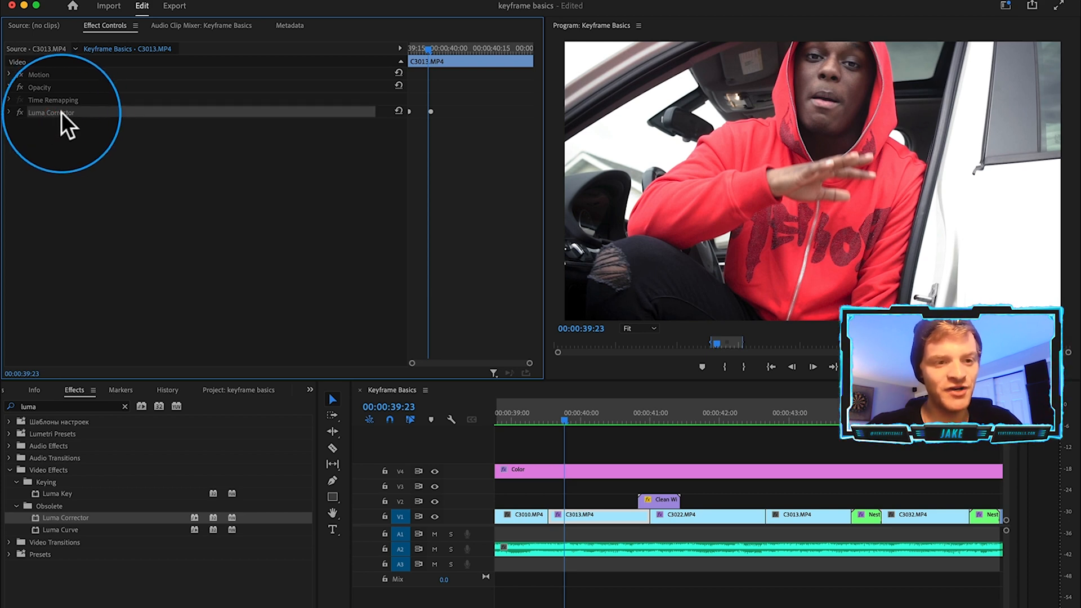
Step: Save C3013's keyframed Luma Corrector as a preset named 'Luma Corrector Preset'
right_click(50, 113)
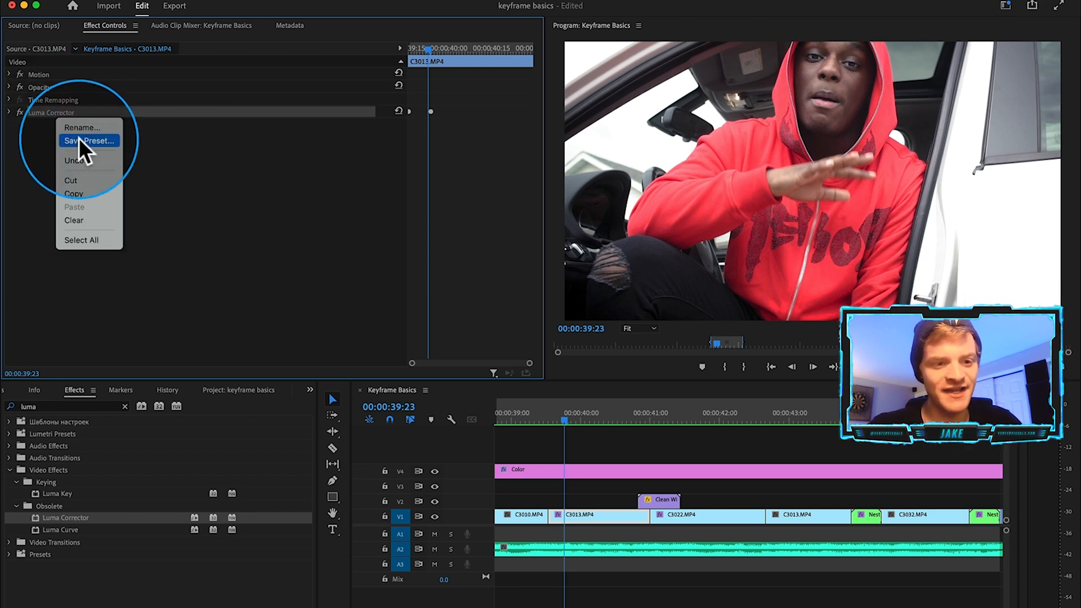
left_click(89, 141)
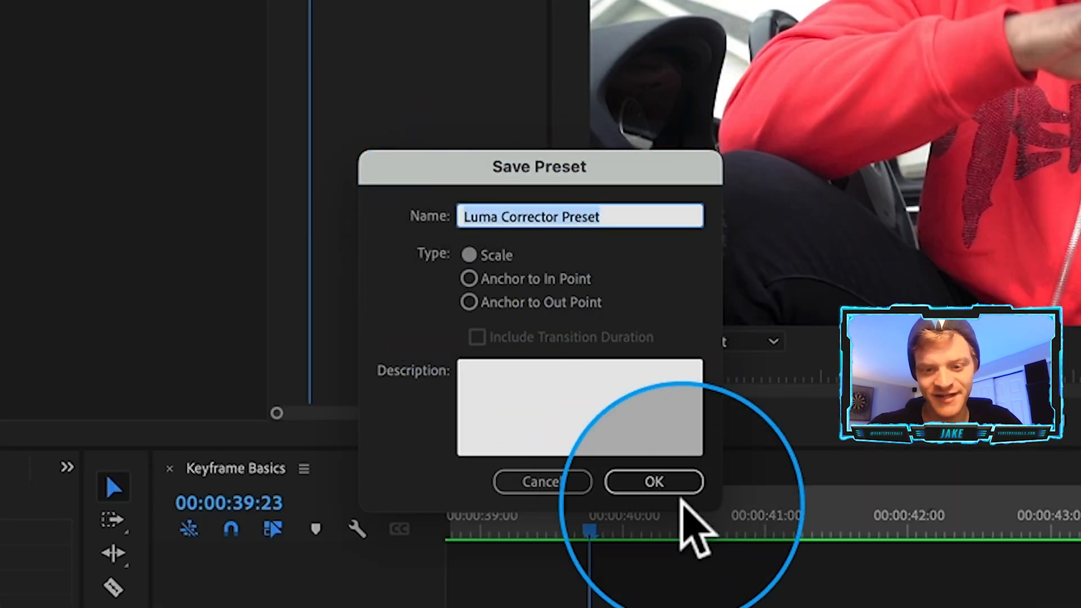
left_click(653, 481)
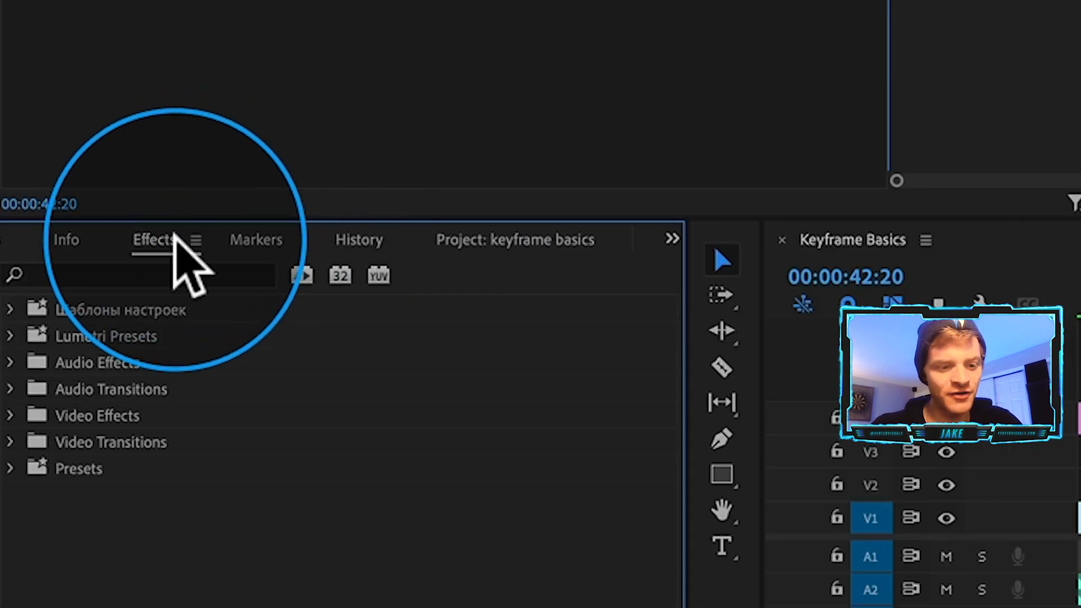
mouse_move(51, 496)
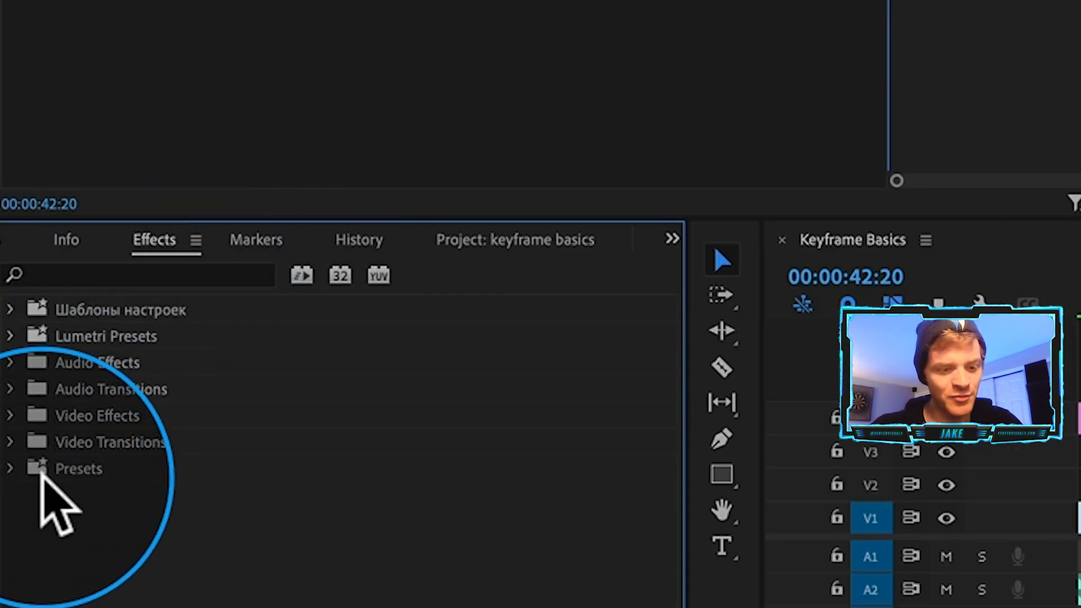
mouse_move(27, 331)
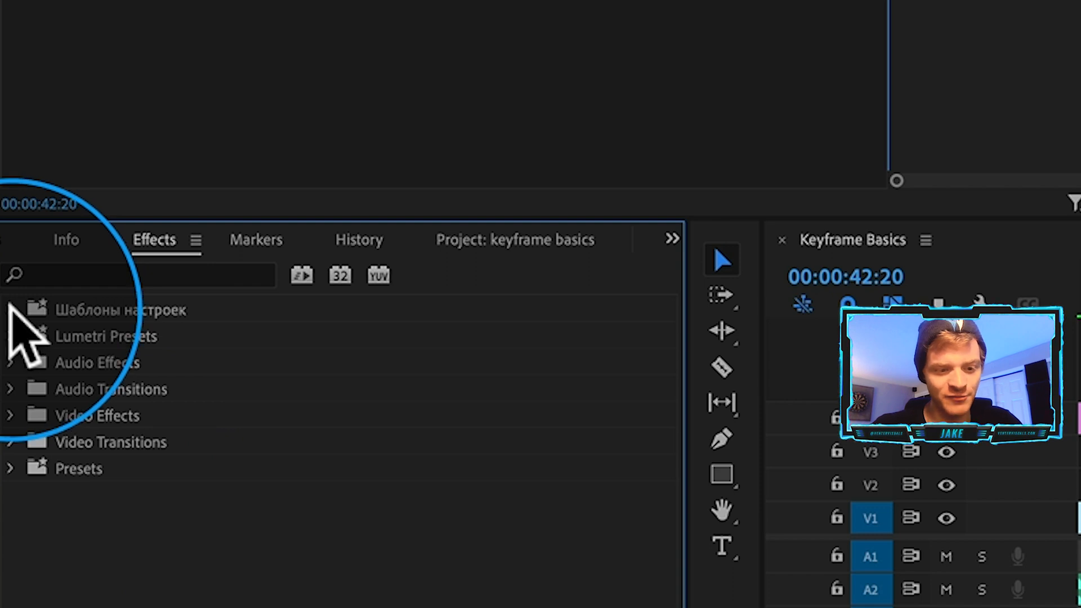
mouse_move(103, 345)
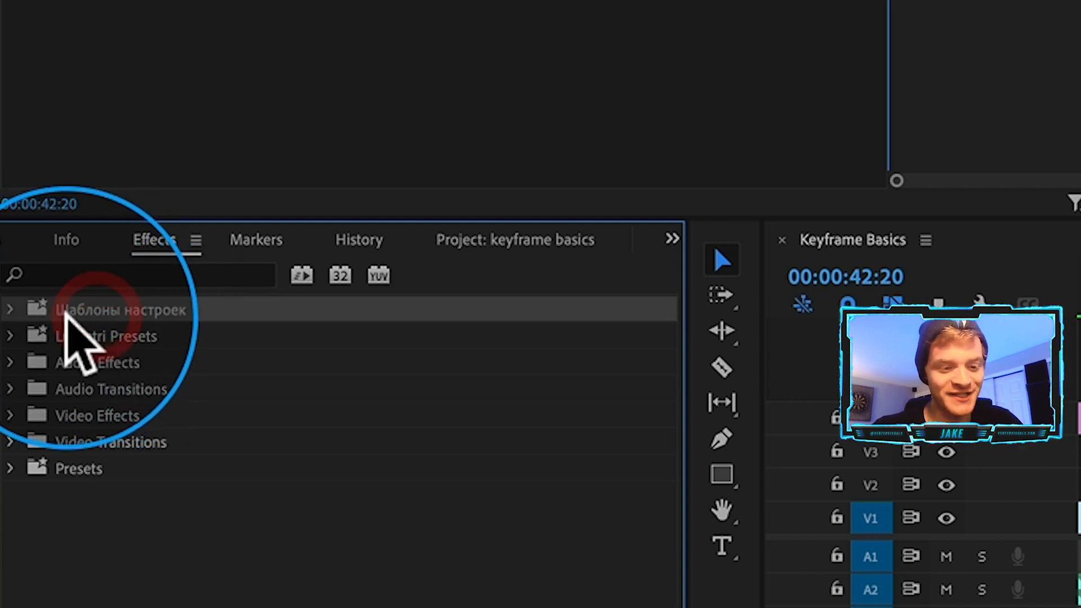
mouse_move(124, 344)
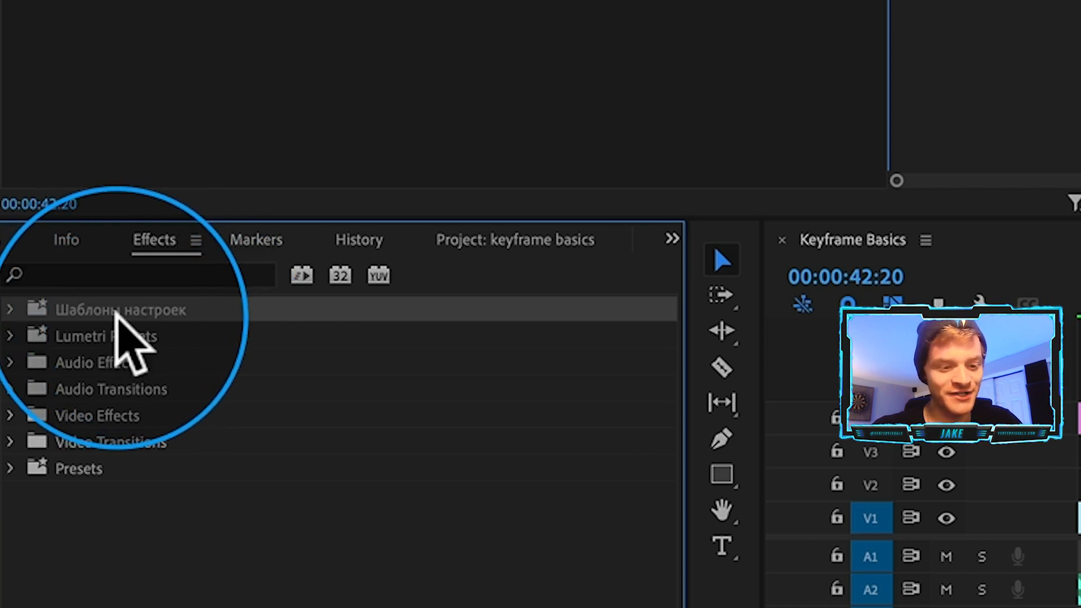
Step: Expand the custom presets folder in the Effects panel
left_click(11, 309)
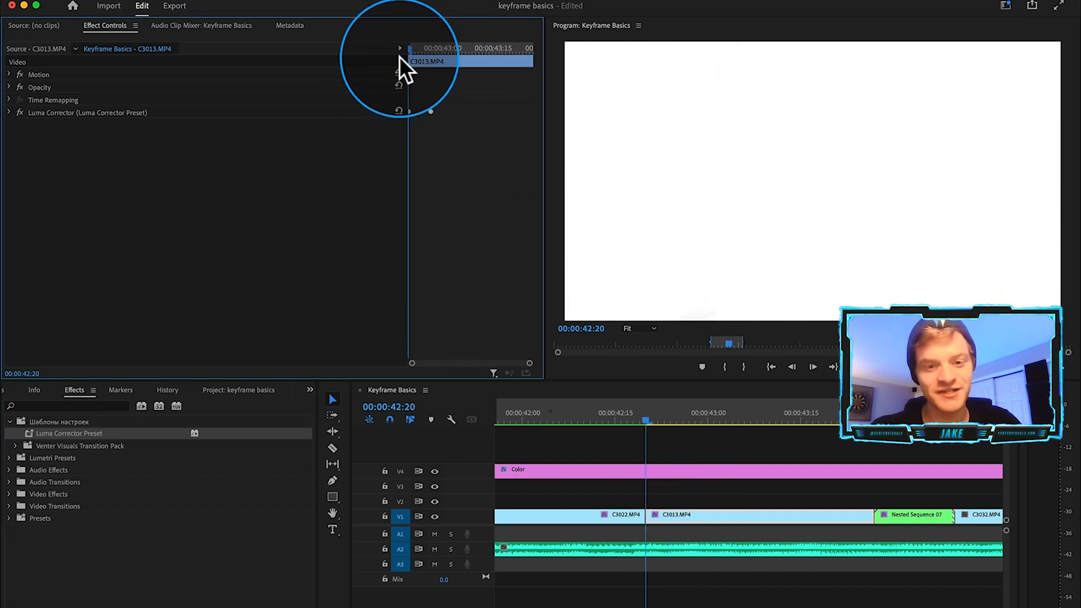
mouse_move(17, 124)
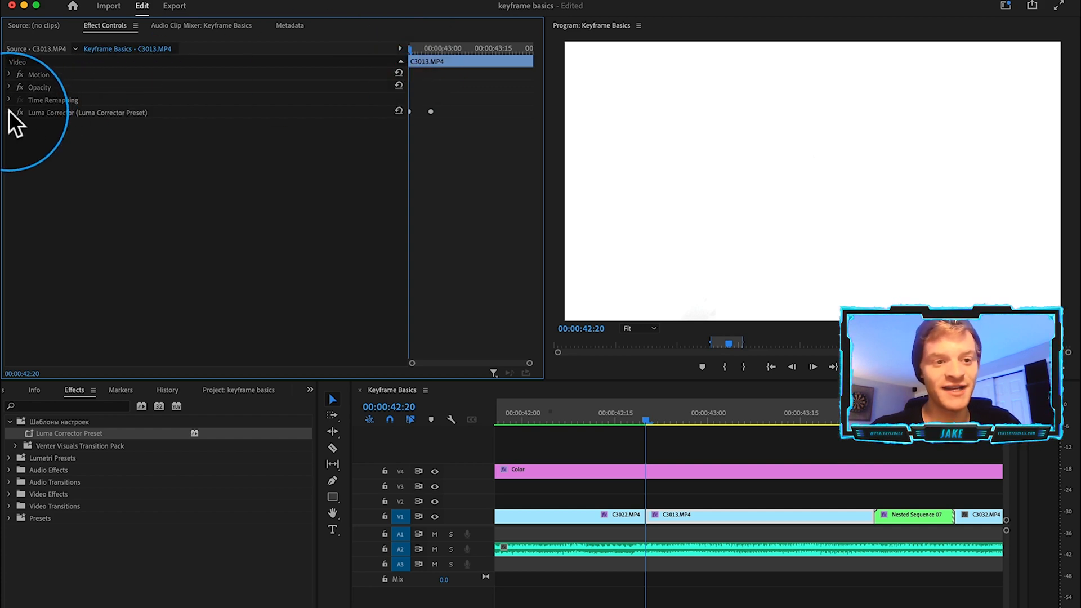
Step: Expand the Luma Corrector Preset parameters and cut C3029 near the one-minute mark
left_click(9, 113)
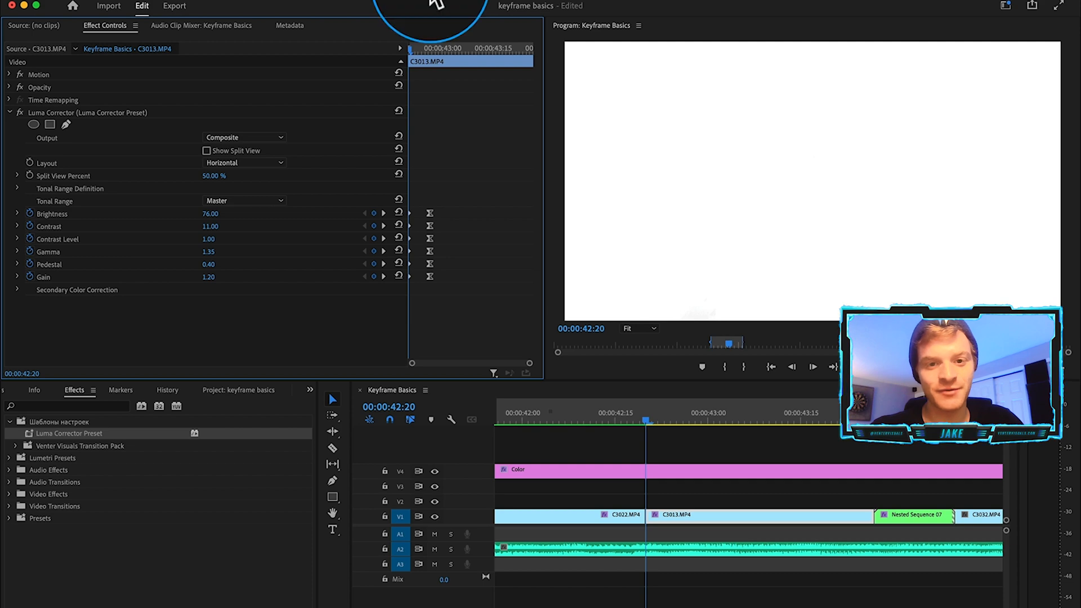
left_click(611, 421)
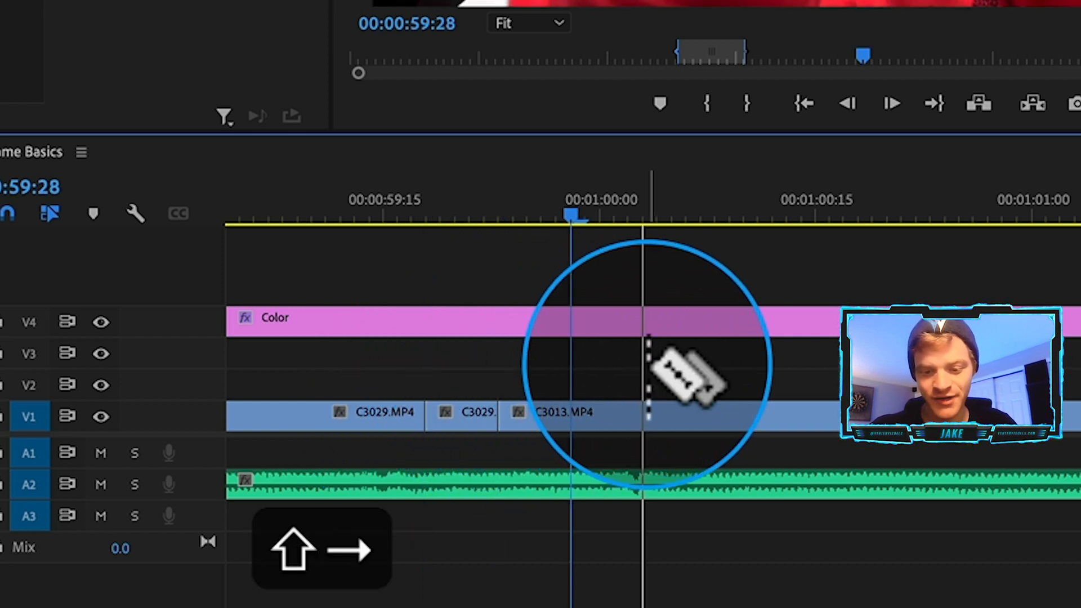
Step: Nest the short clips between C3029 and C3013 into Nested Sequence 99, then select it
key("v")
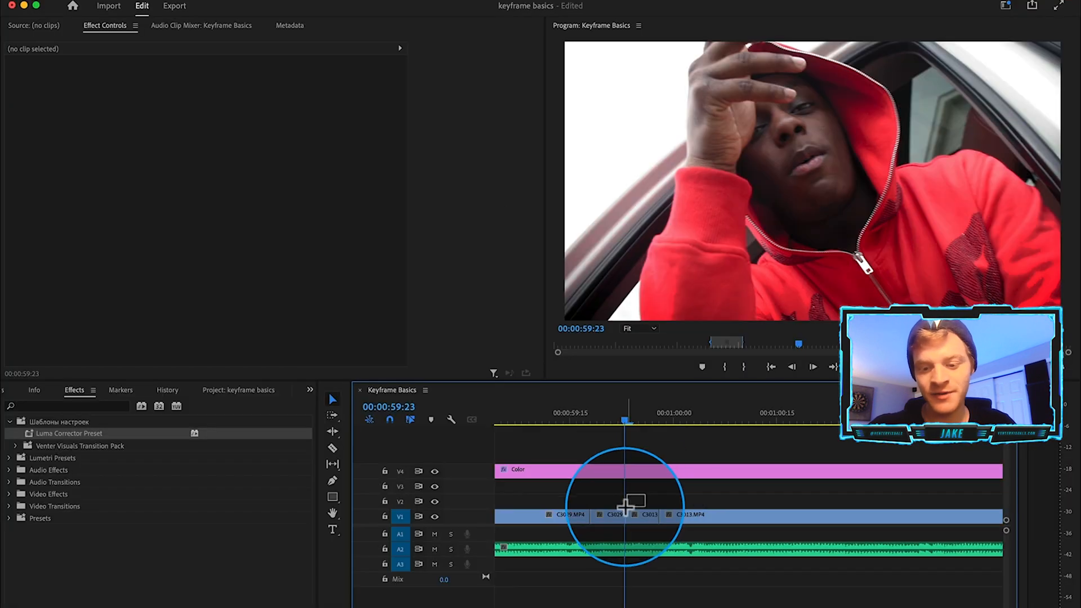
right_click(624, 510)
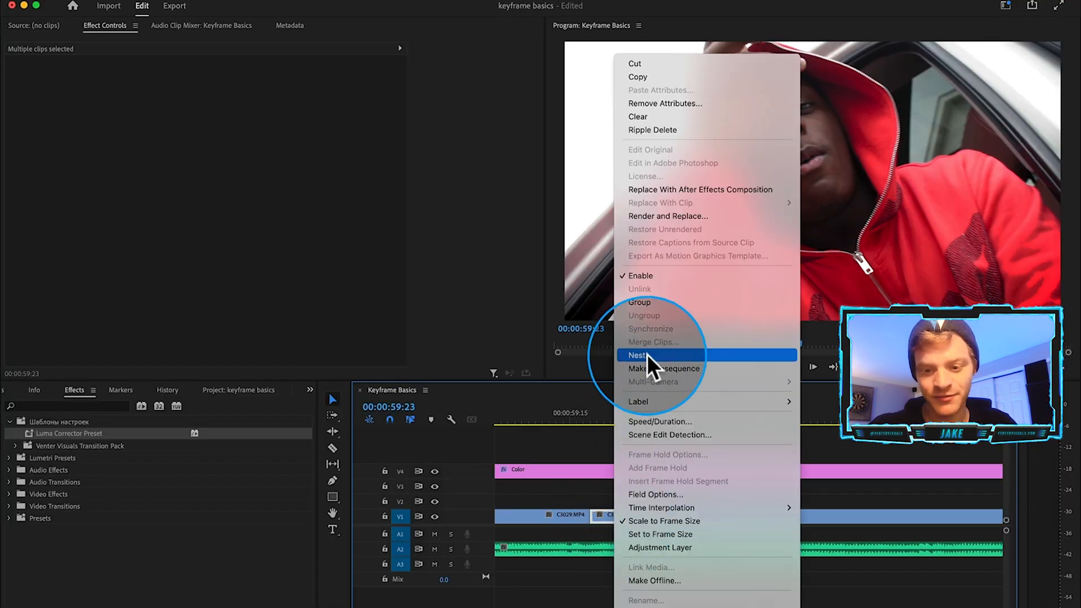
left_click(637, 354)
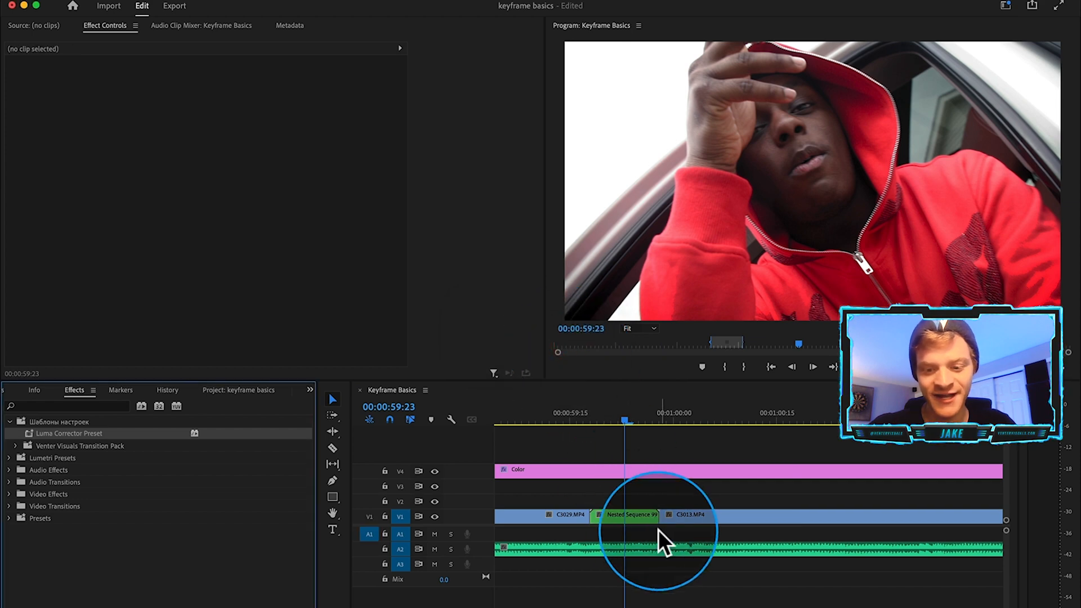
left_click(628, 515)
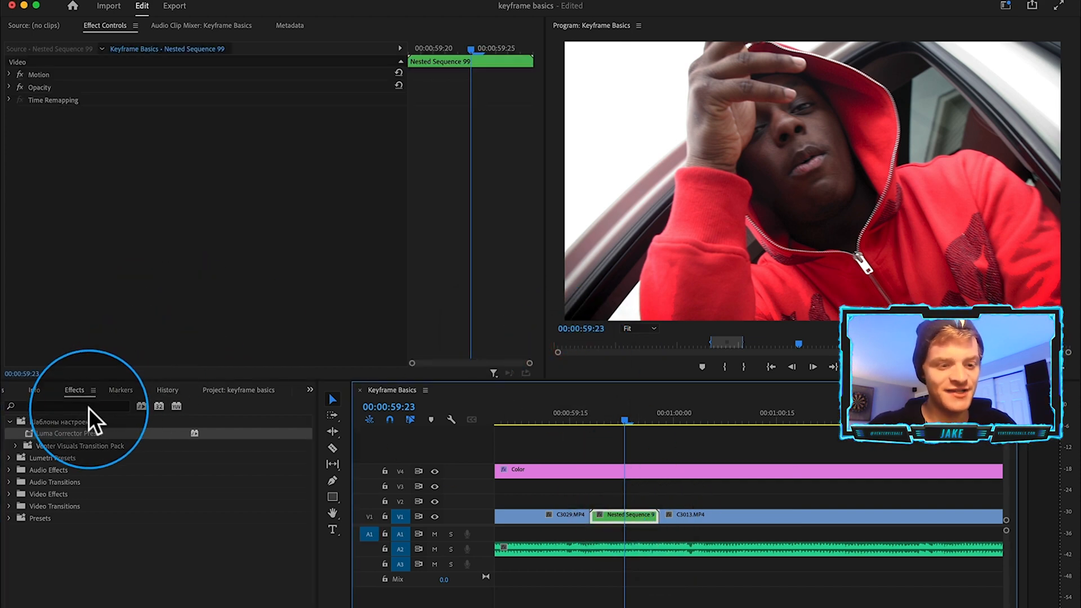
Step: Apply Transform to Nested Sequence 99 and keyframe a Position/Scale zoom with 280 shutter angle
type("transform")
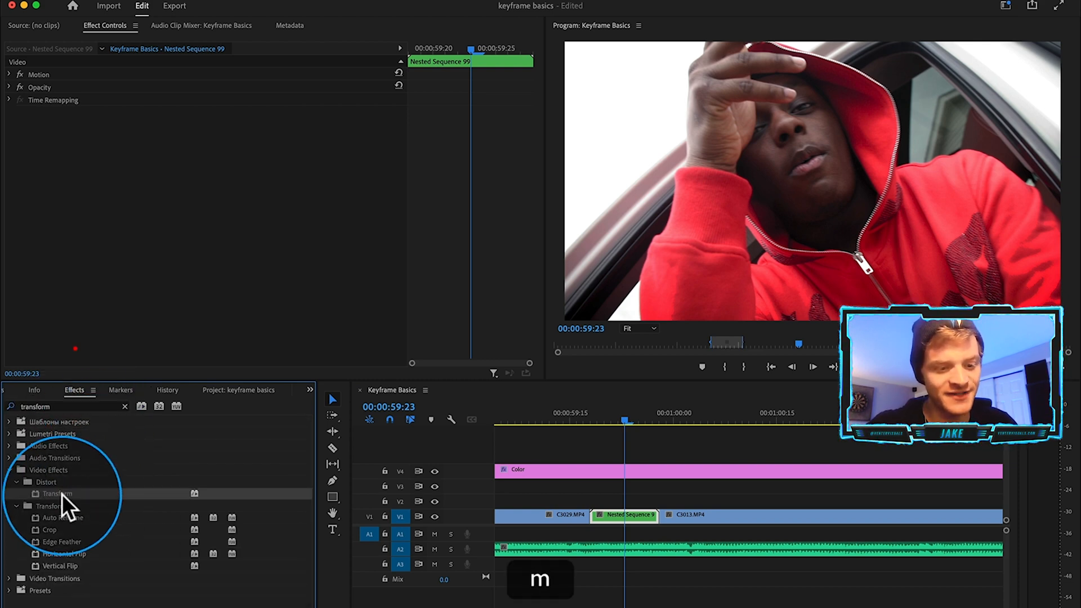
double_click(57, 493)
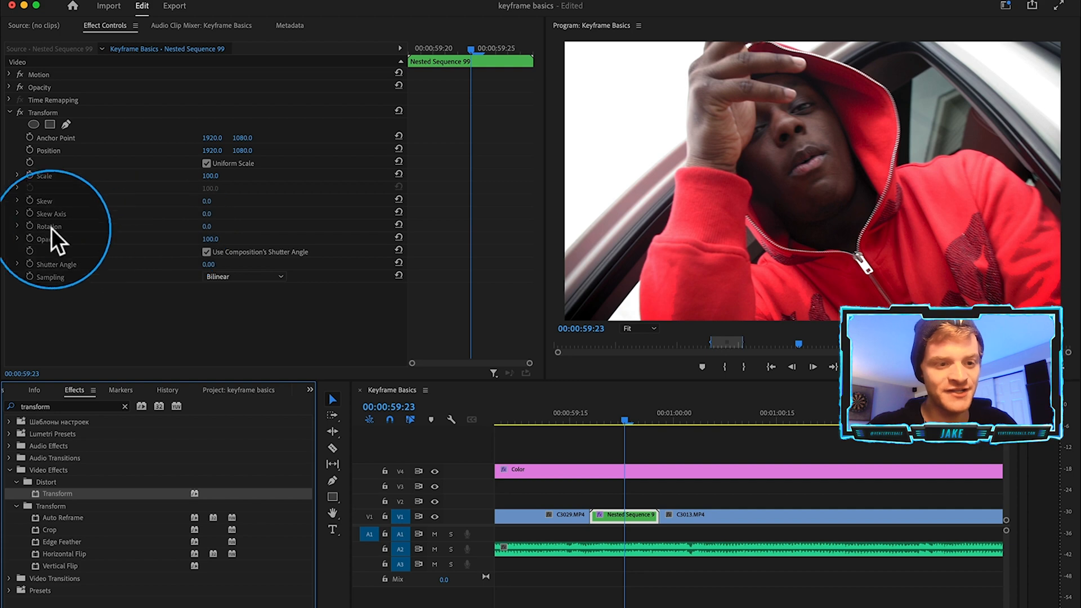
left_click(44, 176)
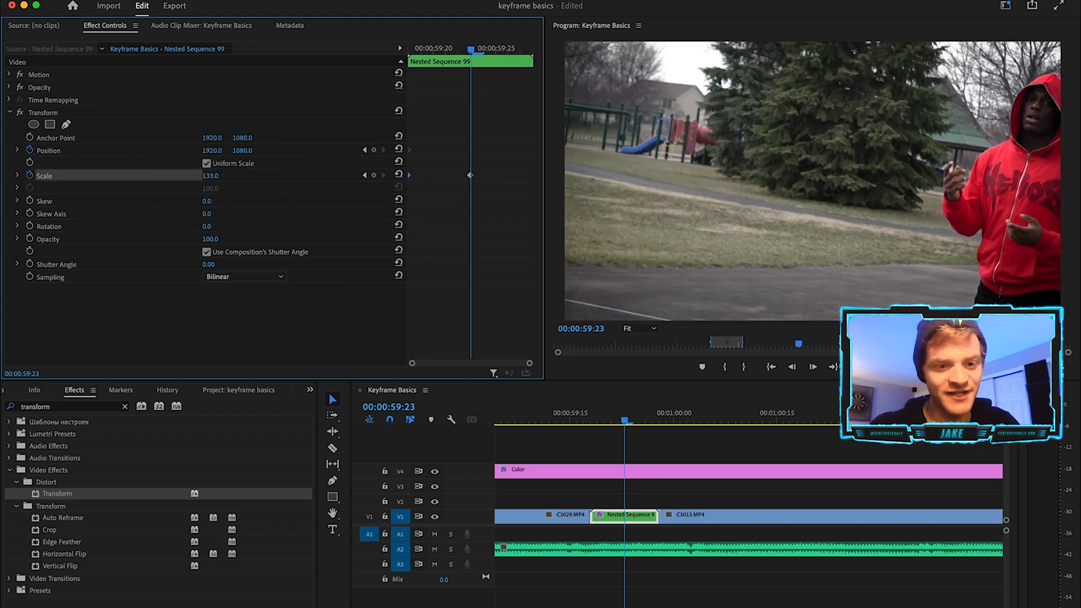
left_click_drag(212, 151, 194, 150)
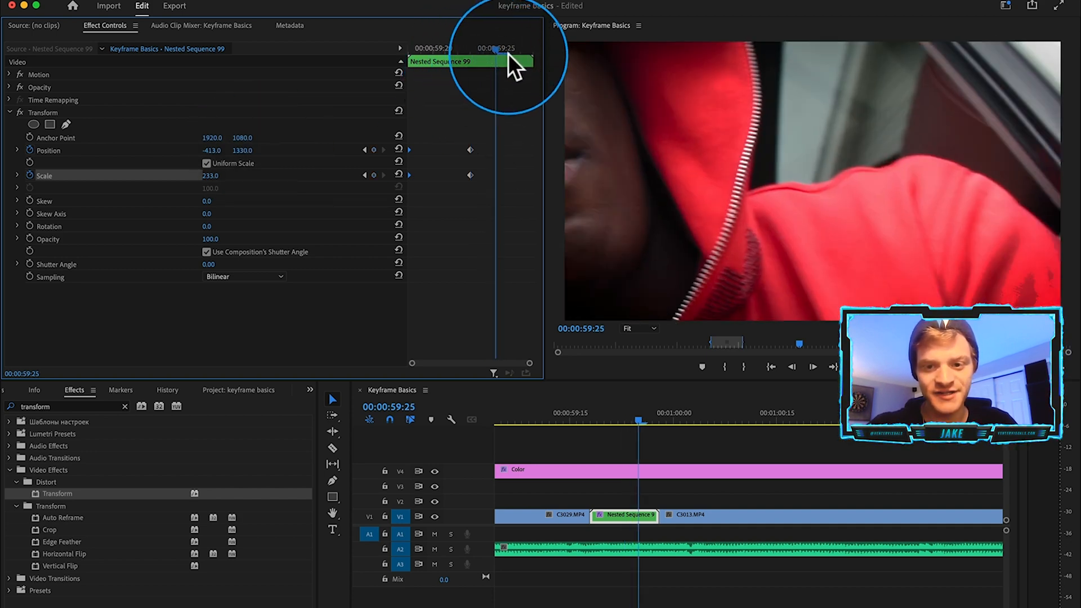
left_click(398, 174)
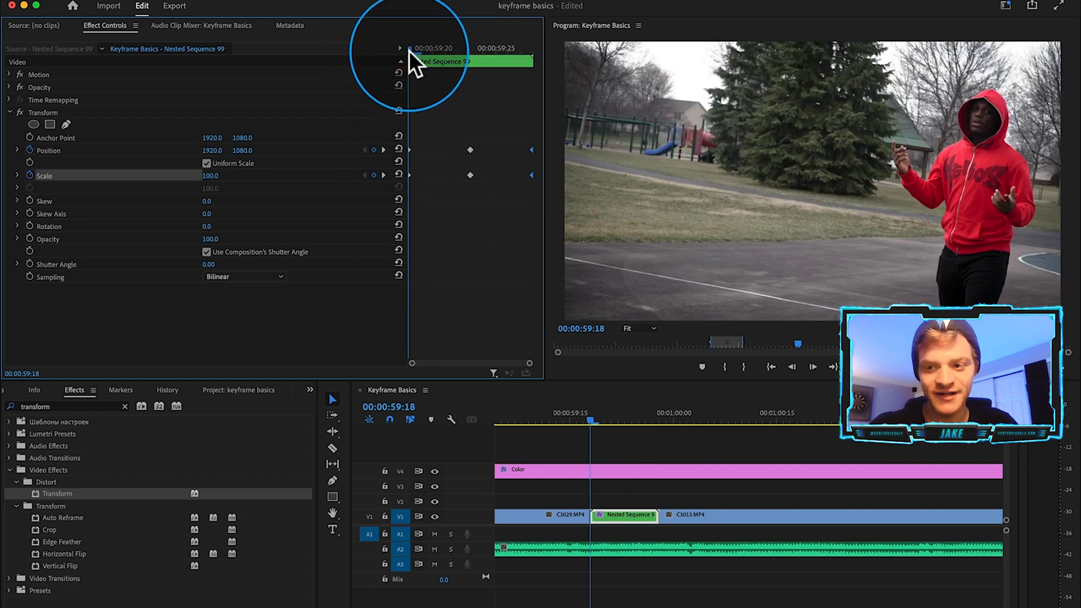
left_click_drag(410, 49, 458, 49)
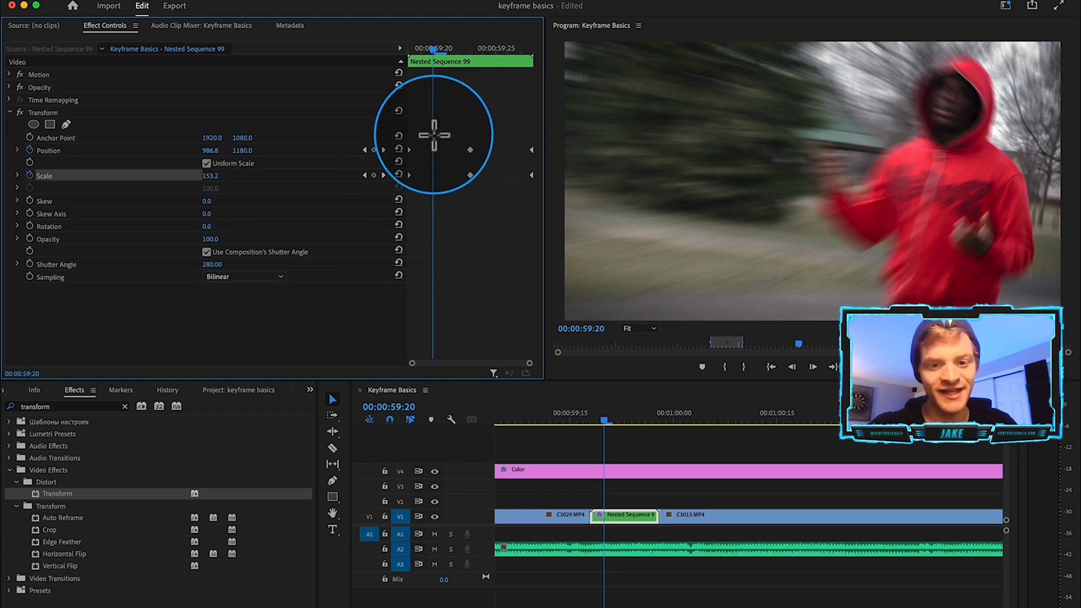
Step: Set the start and end Transform keyframes to Ease In and scrub the eased zoom
right_click(409, 183)
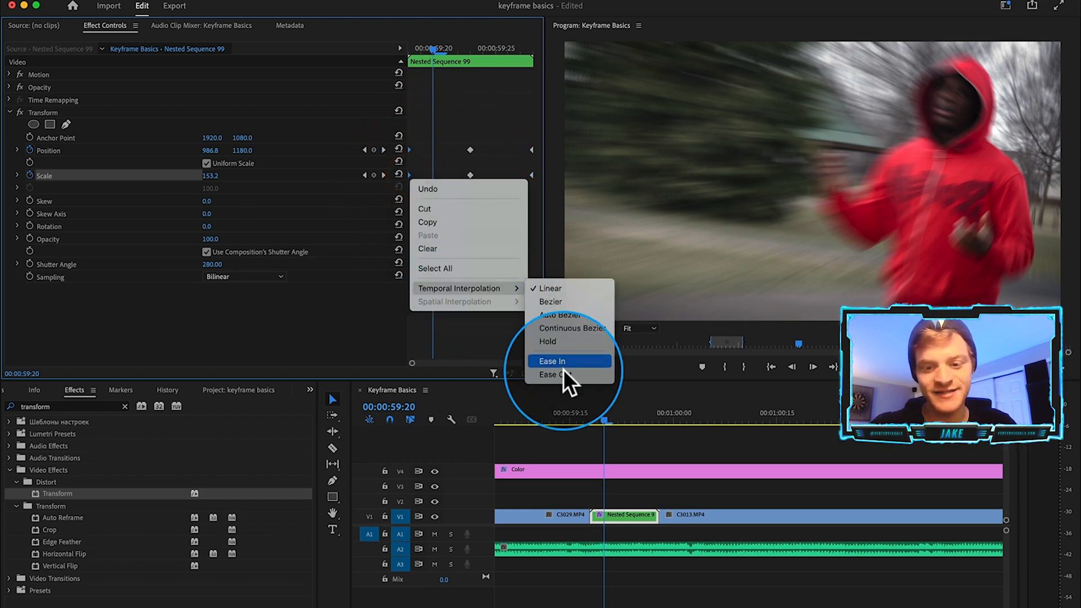
left_click(552, 360)
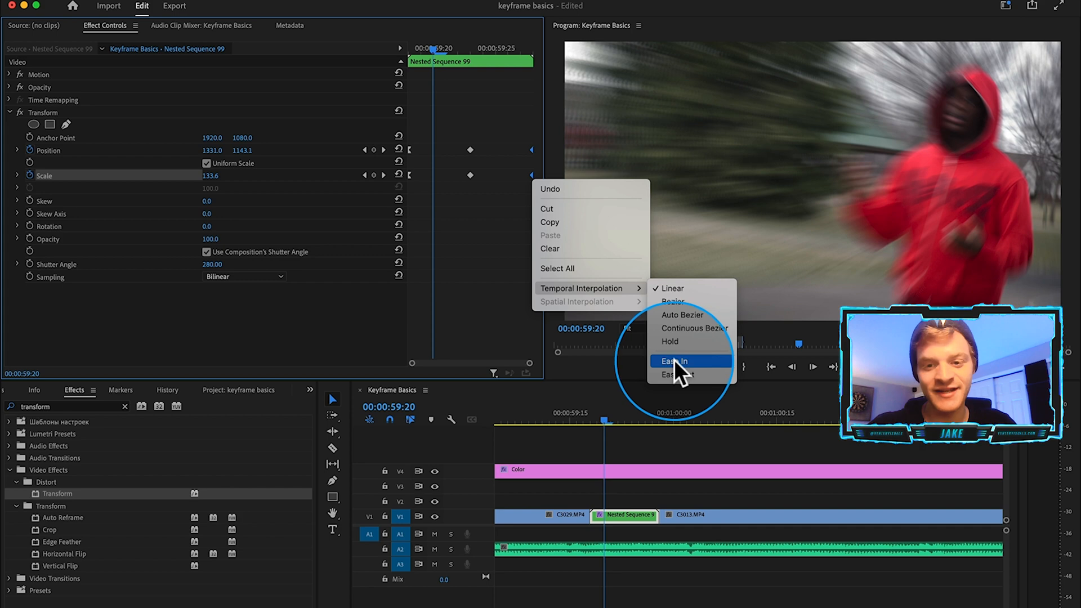
left_click(673, 361)
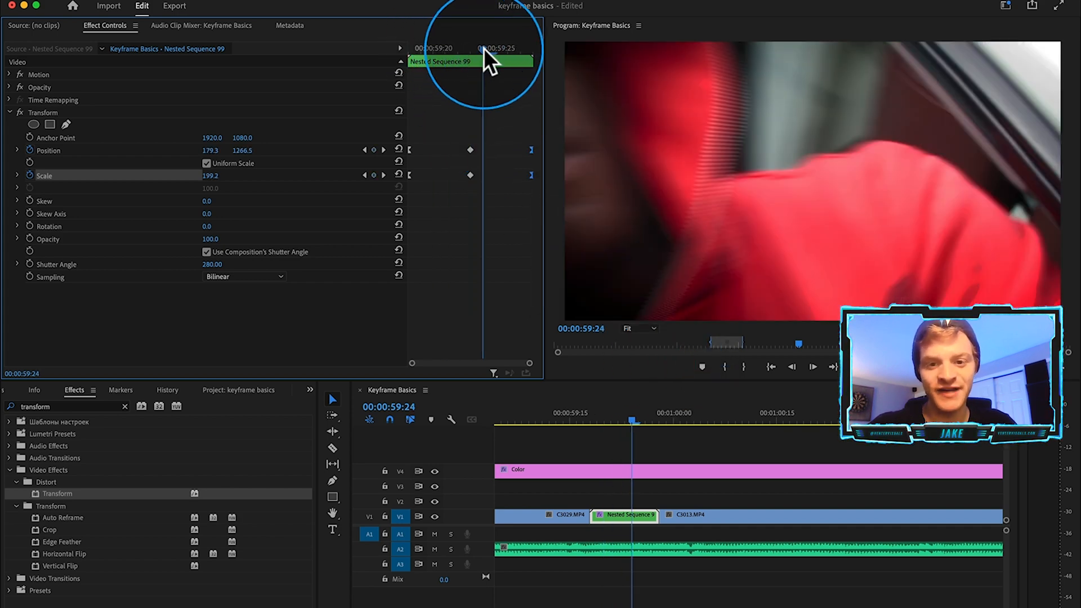
left_click(411, 74)
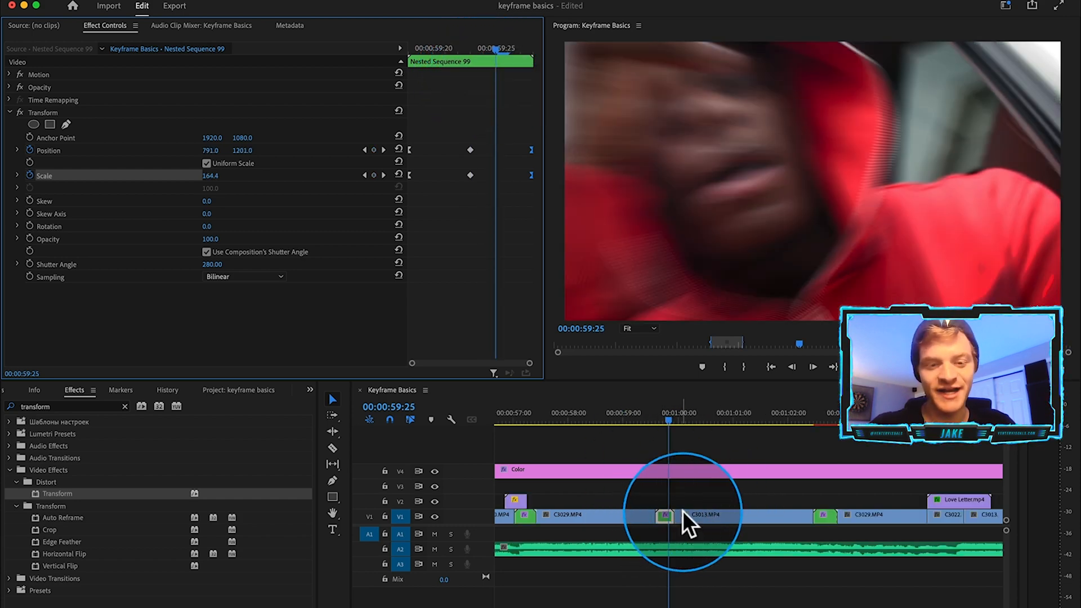
Step: Select the nested clip, clear the effects search and browse to the Venter Visuals Transition Pack
left_click(10, 113)
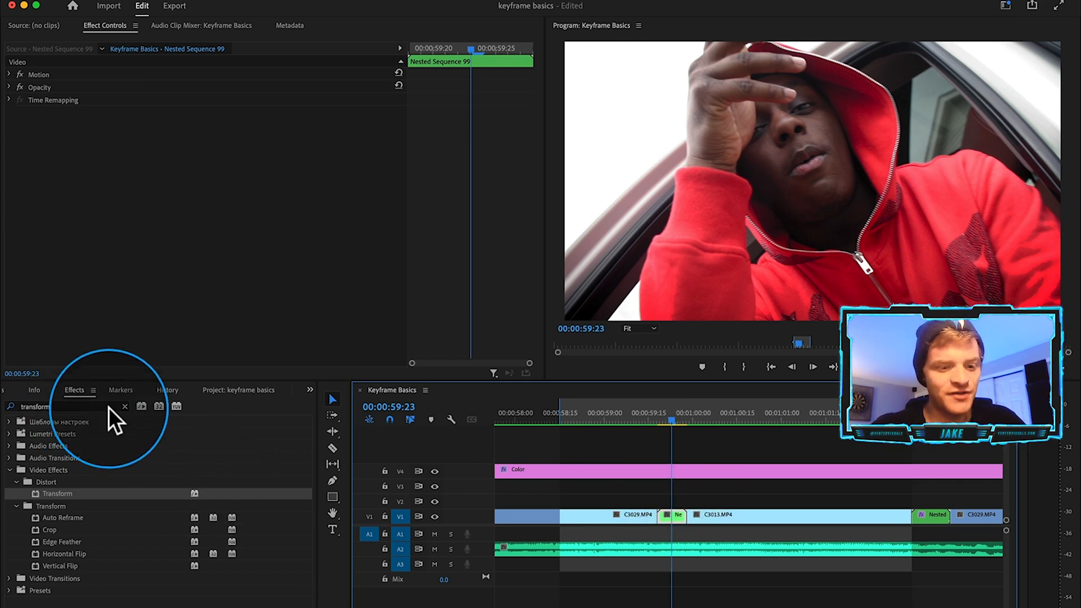
left_click(123, 405)
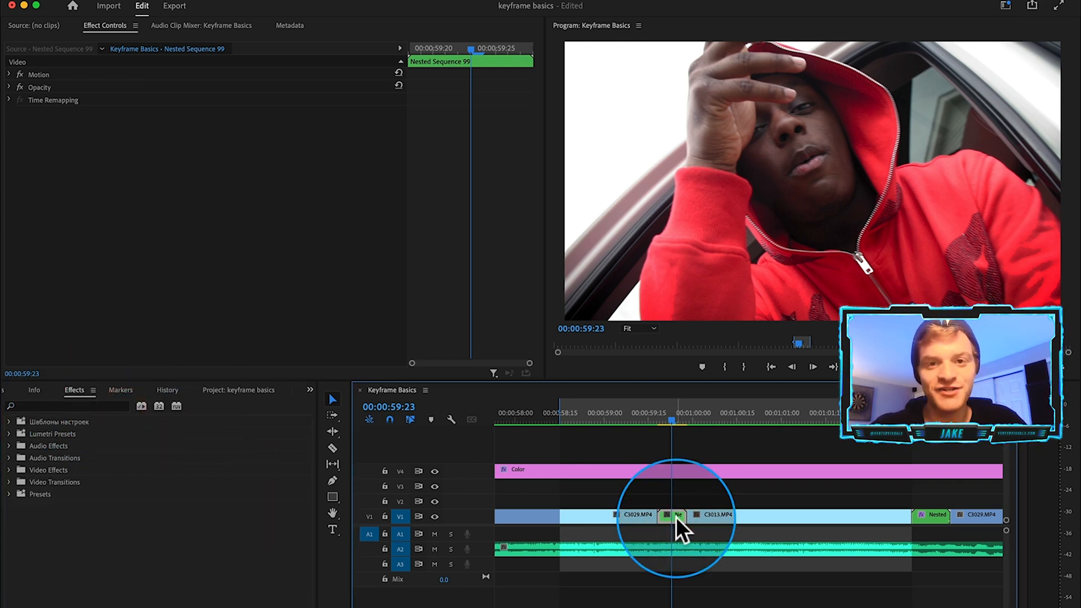
mouse_move(679, 517)
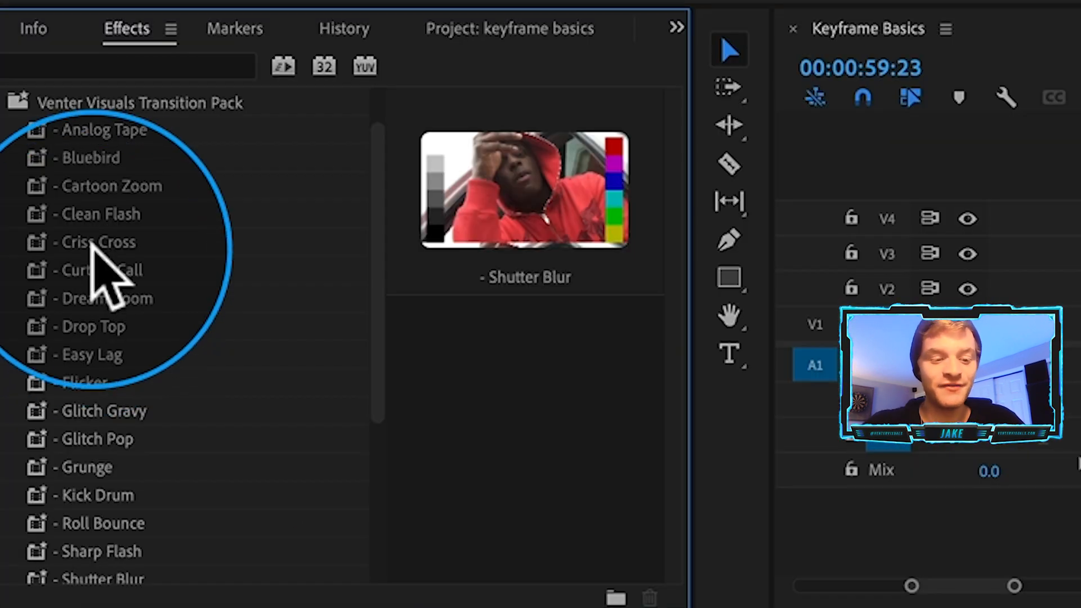
mouse_move(145, 262)
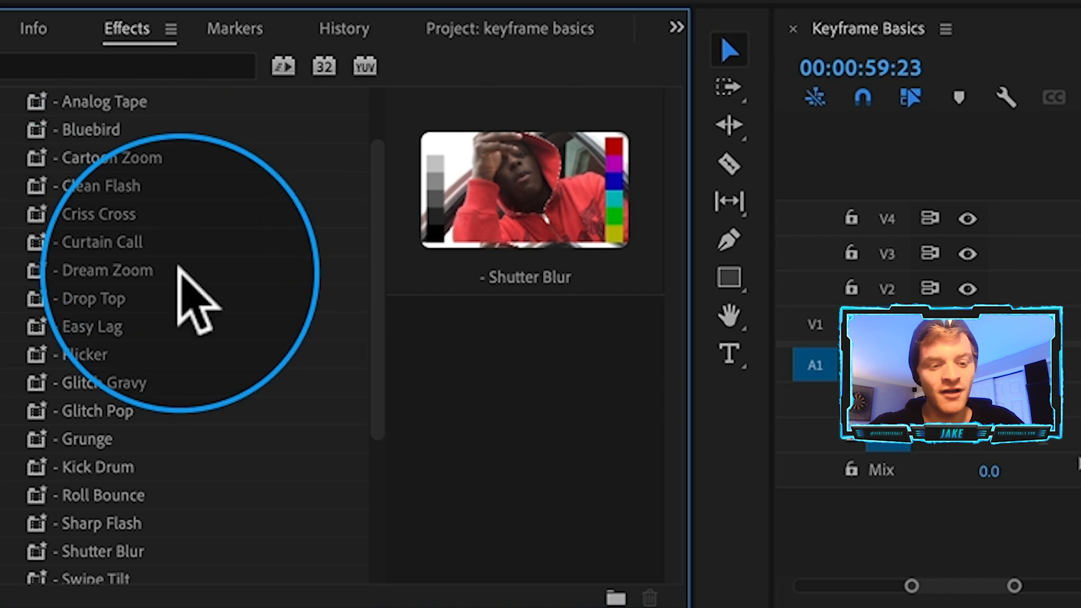
scroll("down", 3)
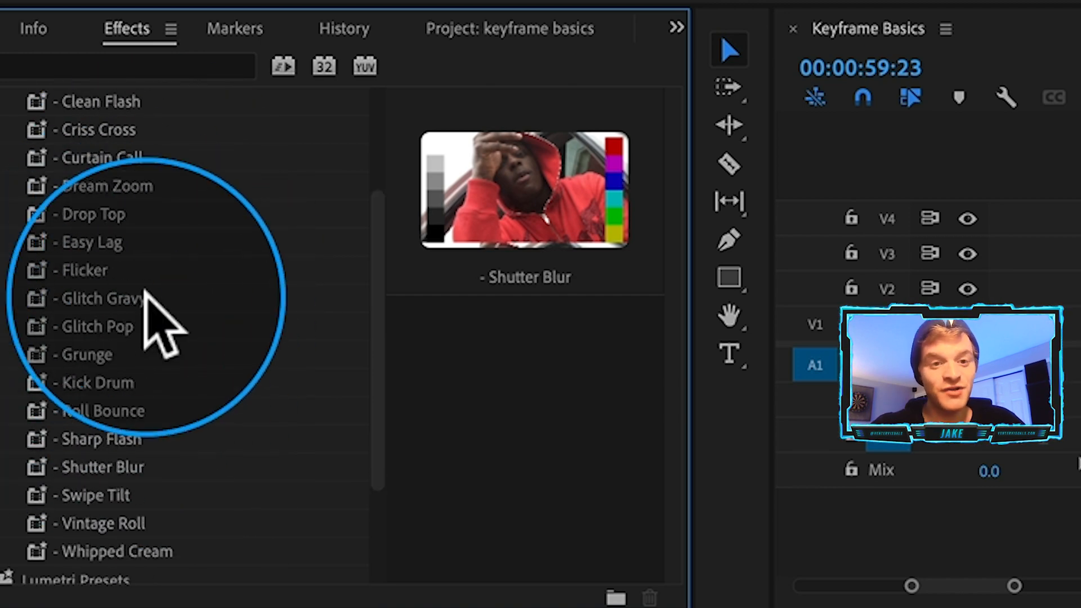
scroll("up", 3)
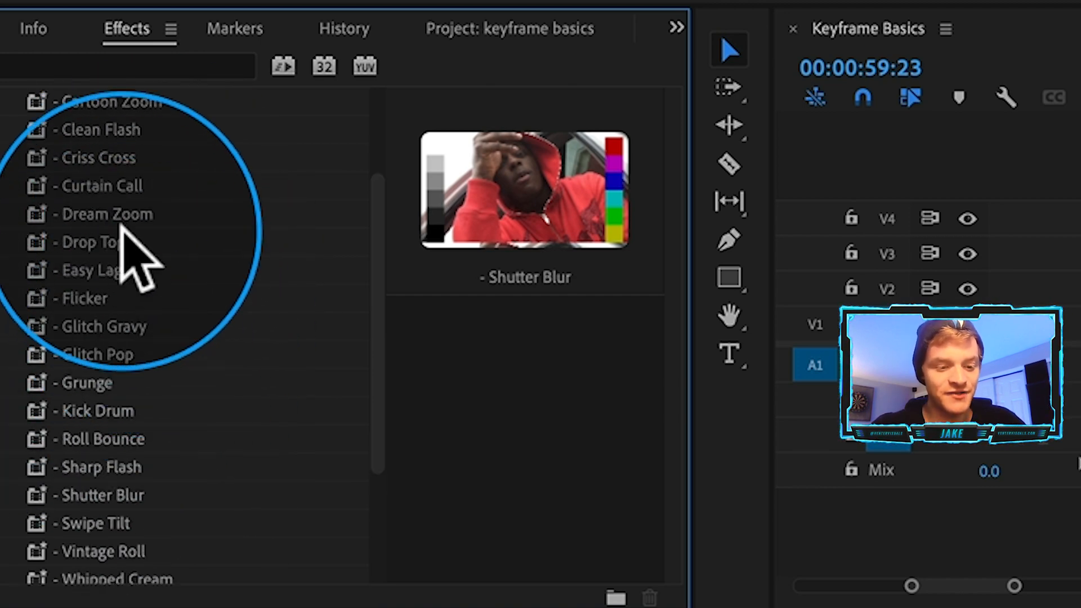
scroll("up", 3)
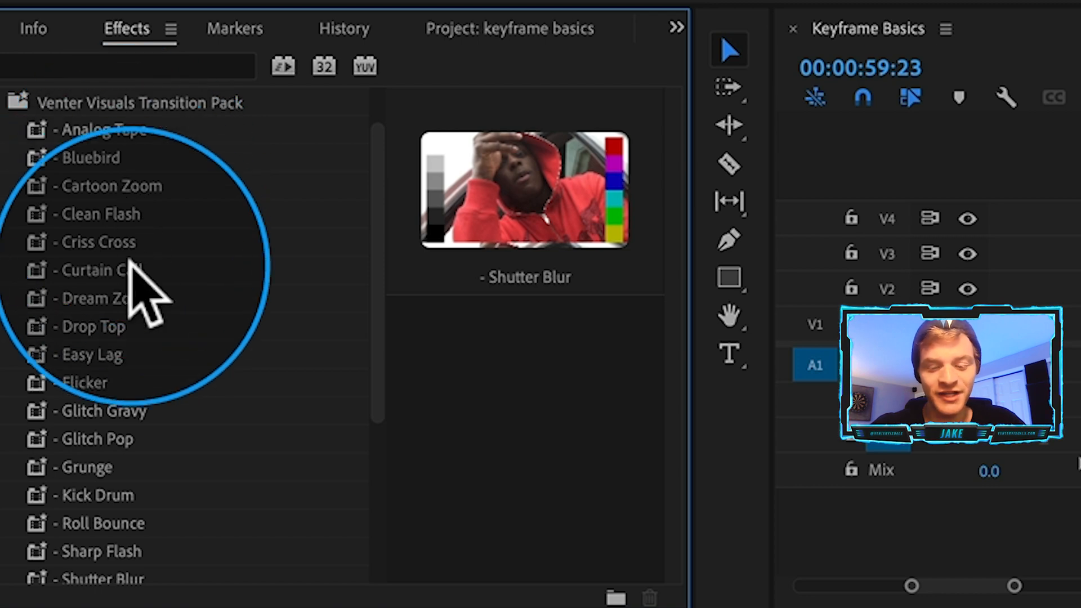
scroll("down", 3)
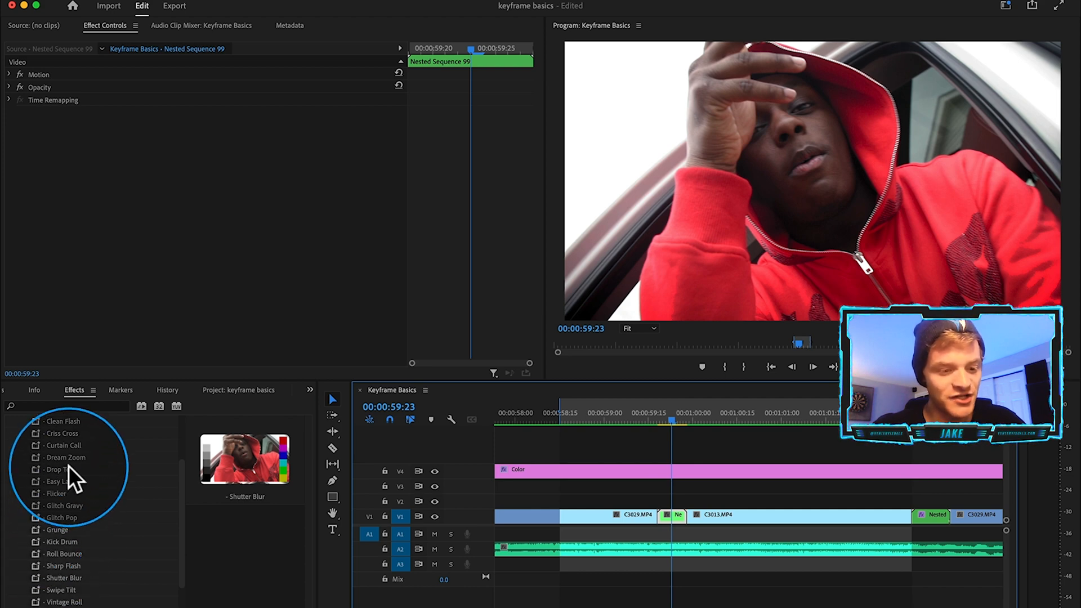
scroll("up", 3)
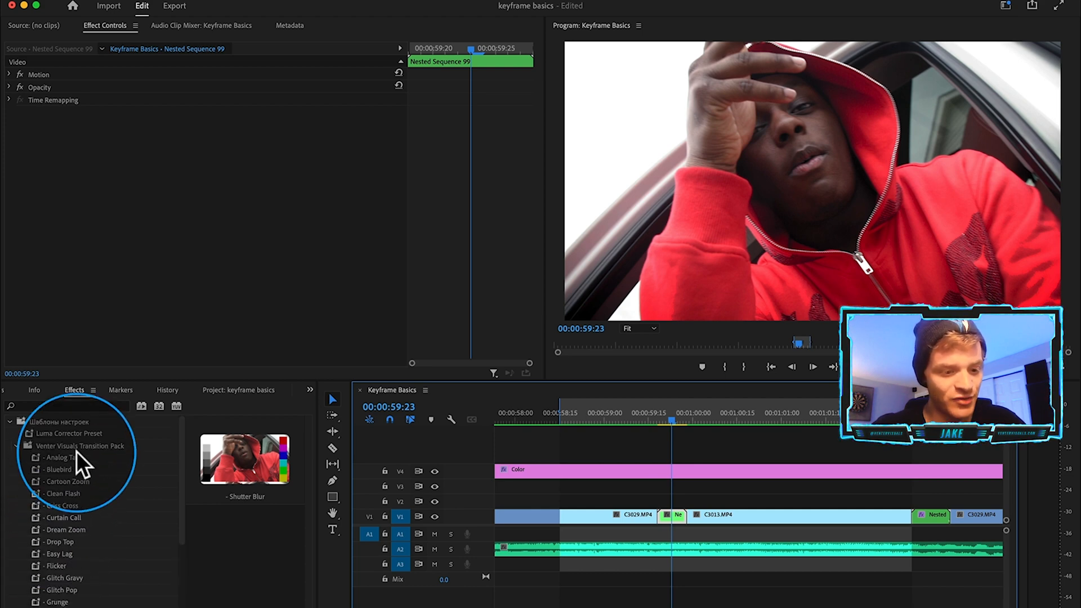
scroll("down", 3)
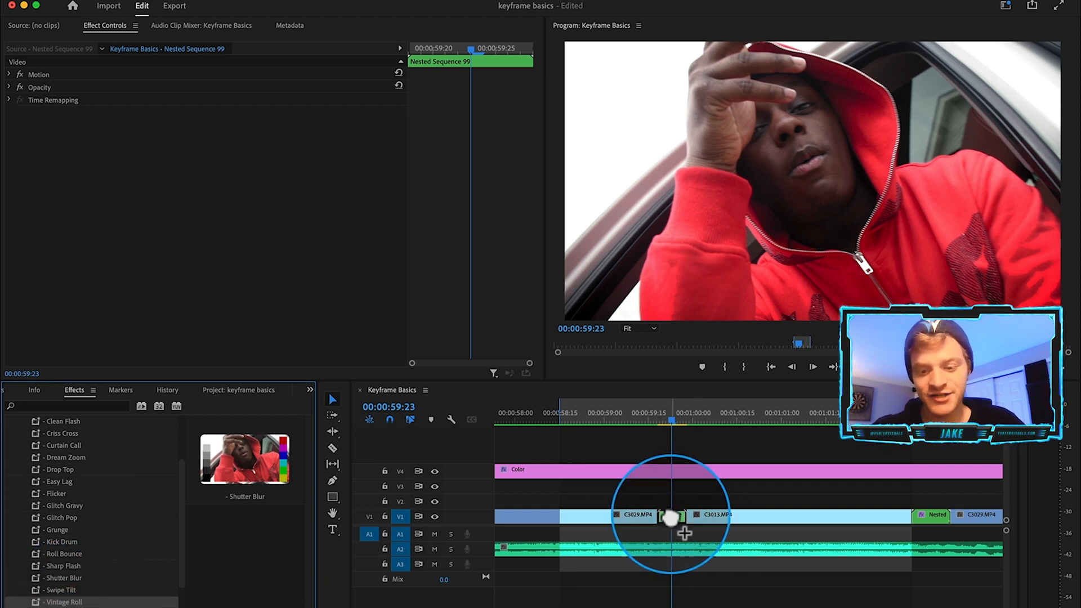
Step: Drop the Vintage Roll preset onto Nested Sequence 99 and preview the film-roll transition
left_click(676, 515)
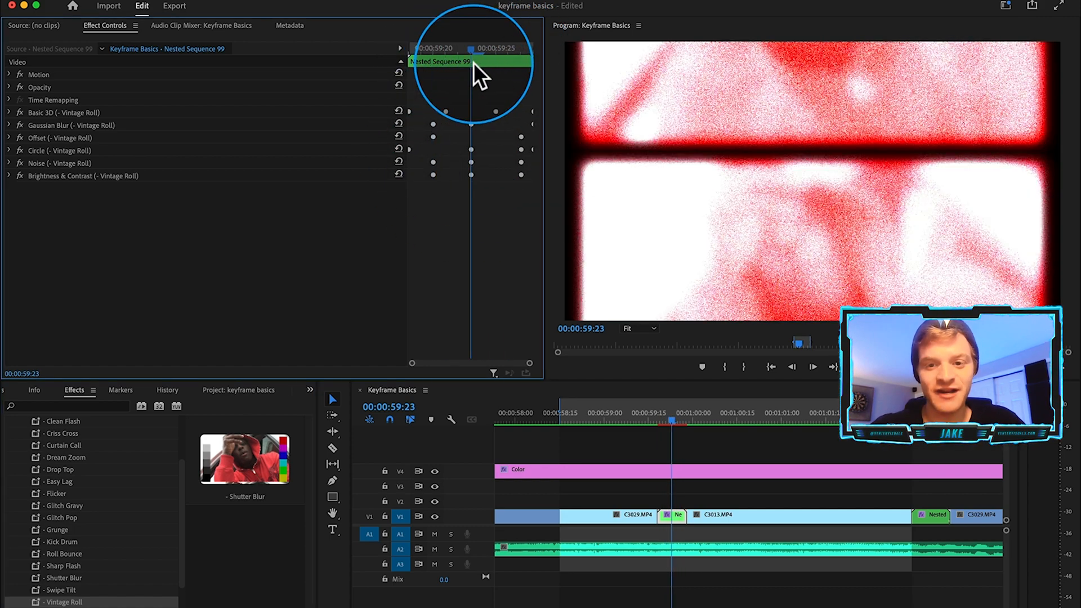
mouse_move(89, 145)
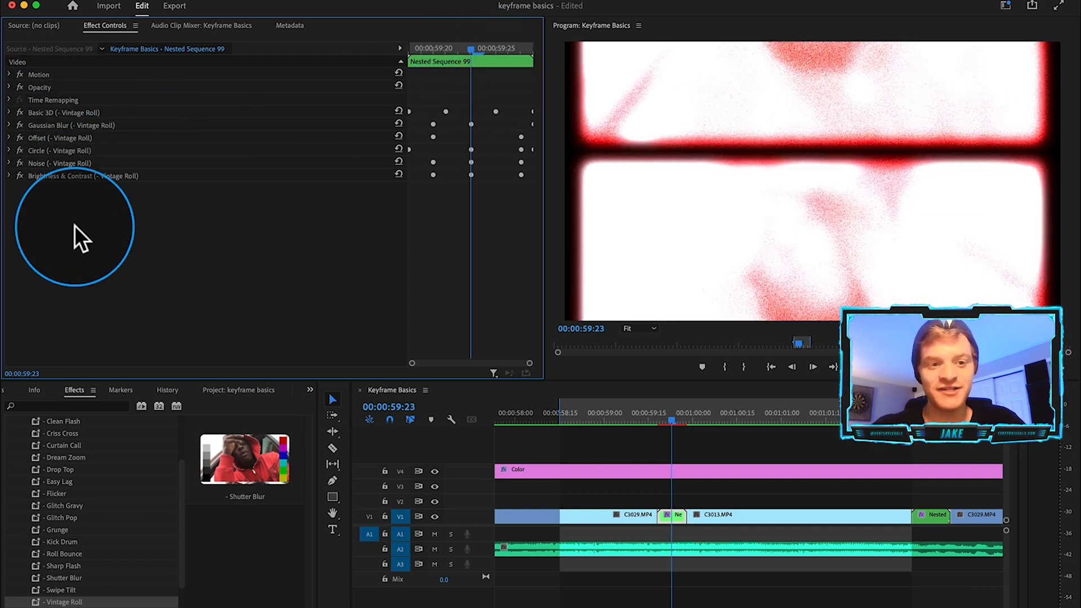
mouse_move(544, 473)
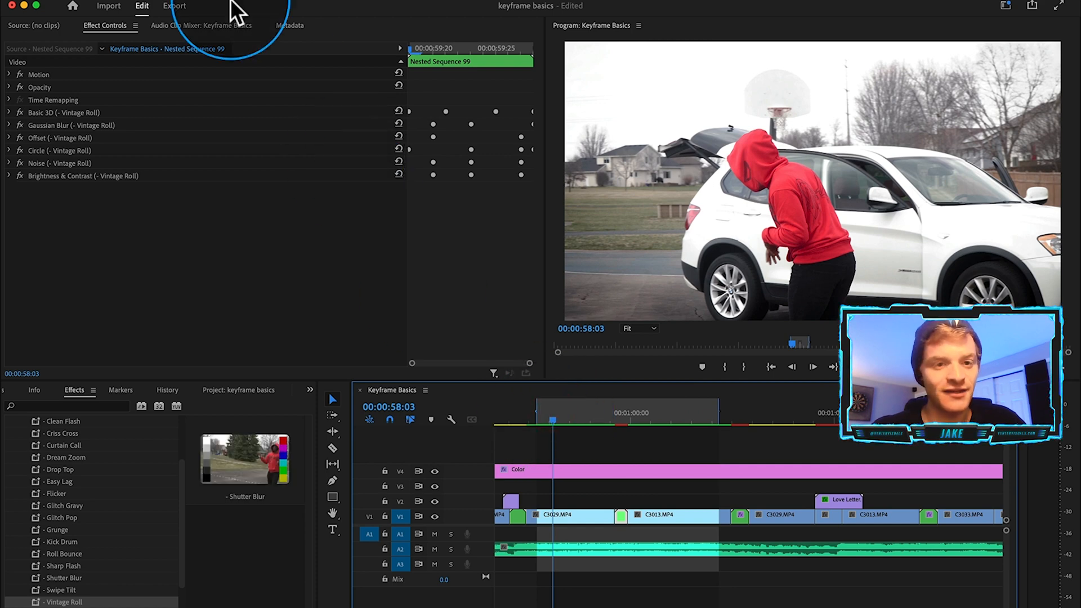
left_click(141, 6)
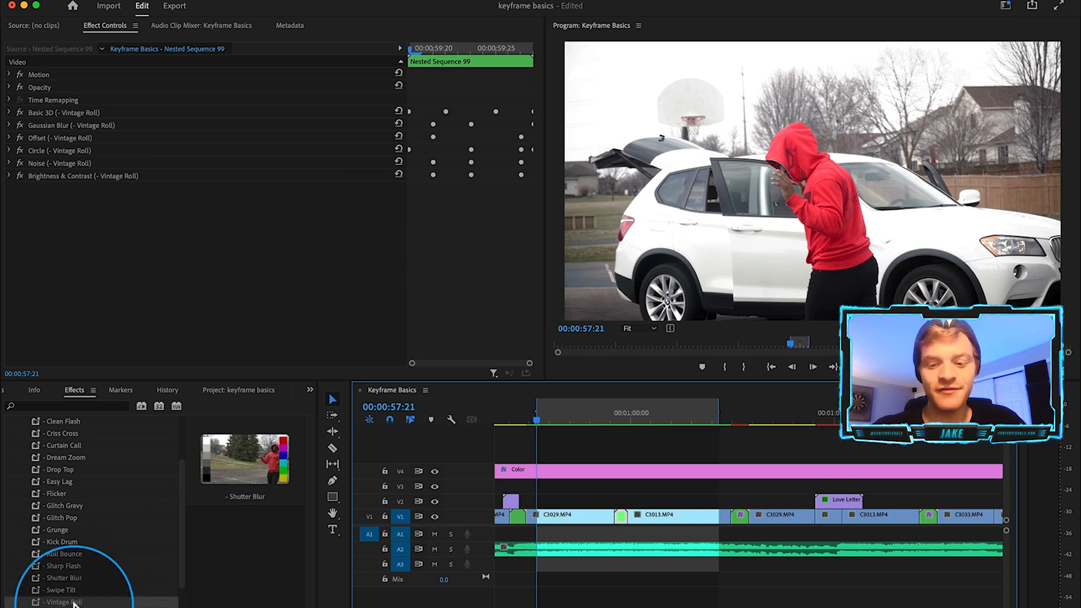
mouse_move(689, 497)
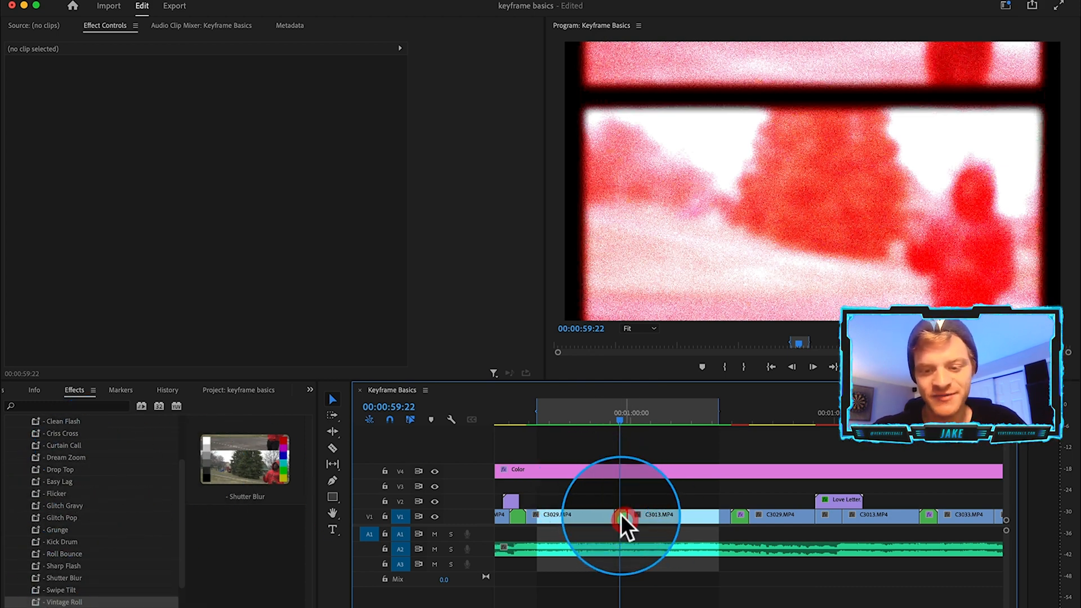
Step: Inspect the nested clip's preset effects, expanding Offset and selecting Brightness & Contrast
left_click(621, 516)
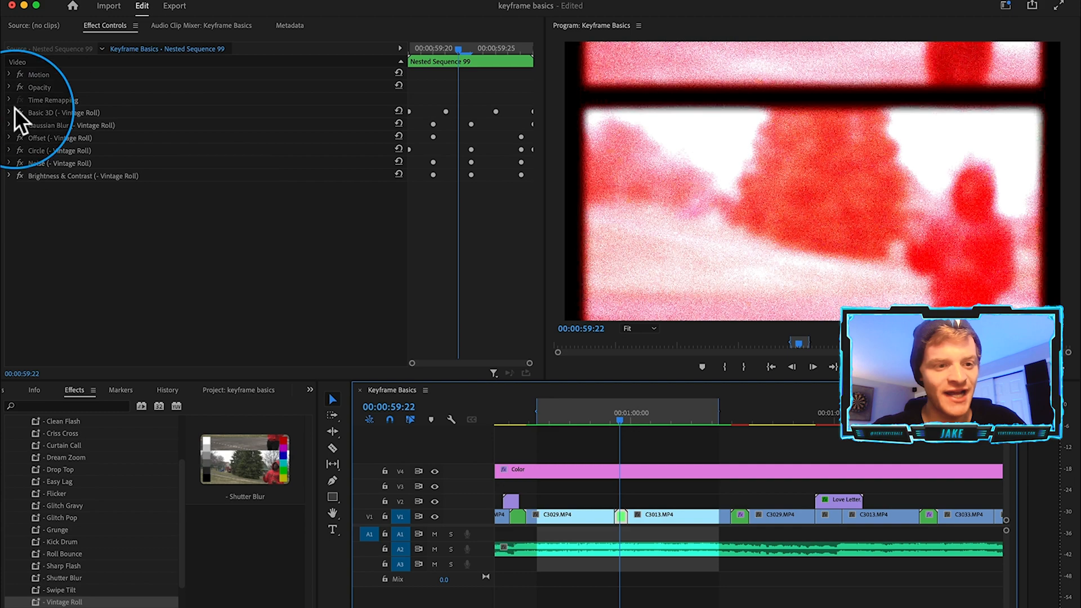
left_click(9, 137)
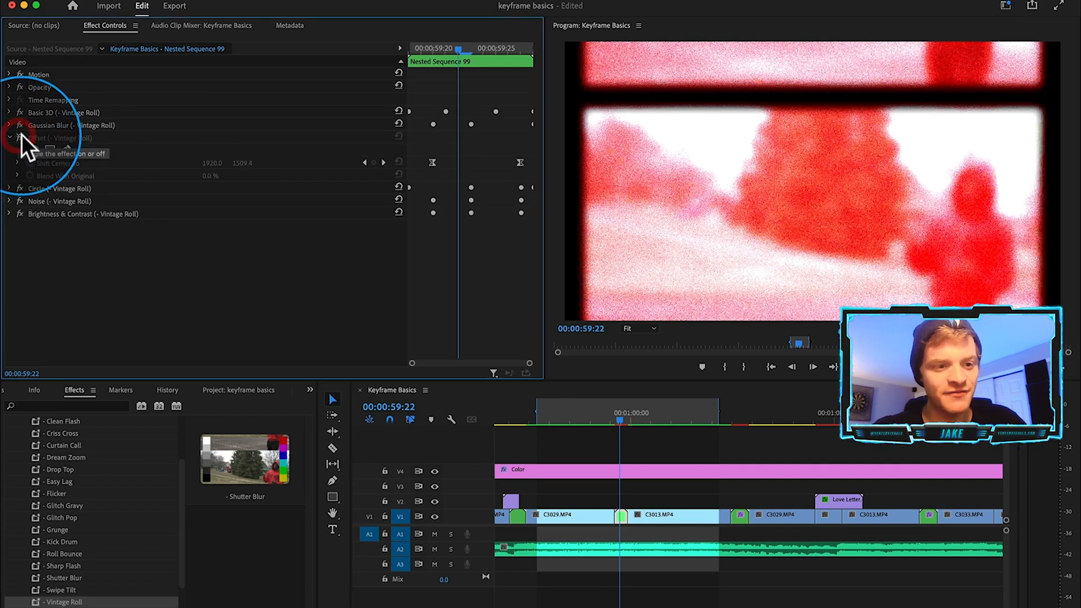
left_click(19, 125)
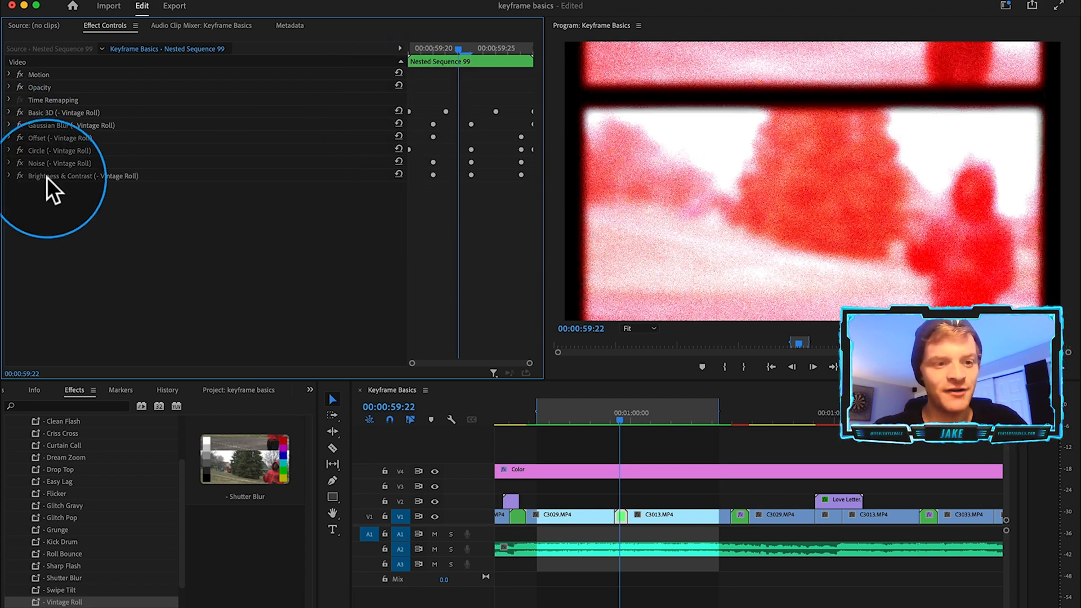
left_click(83, 176)
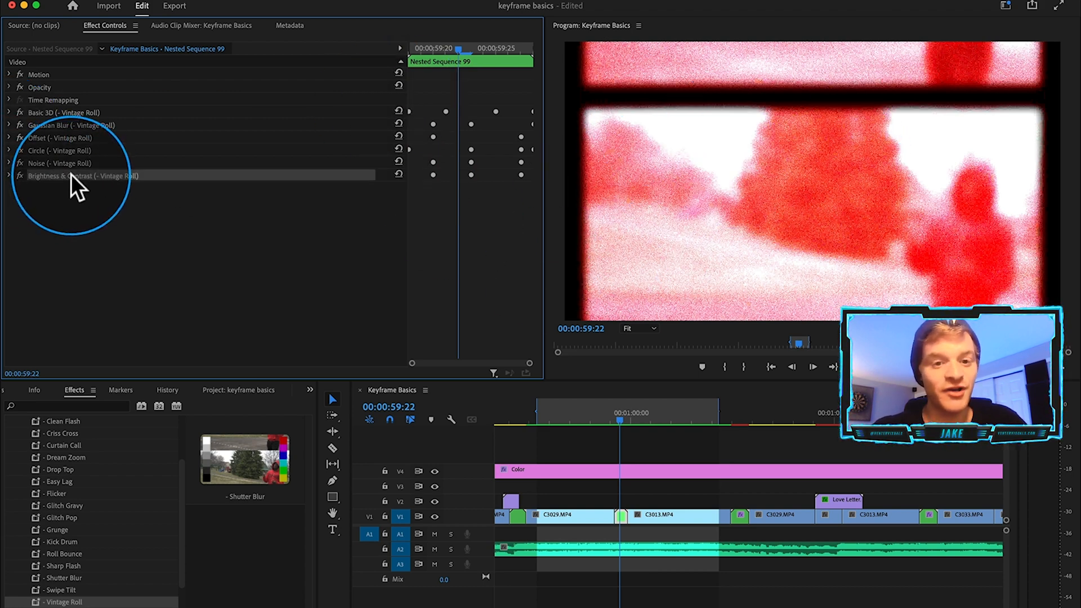
mouse_move(114, 221)
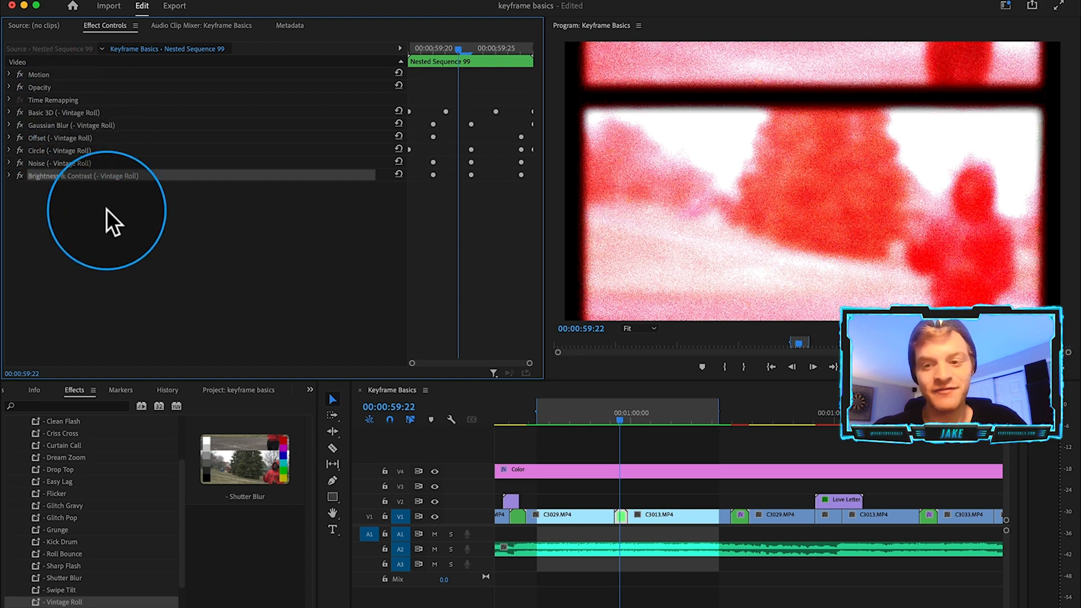
mouse_move(100, 125)
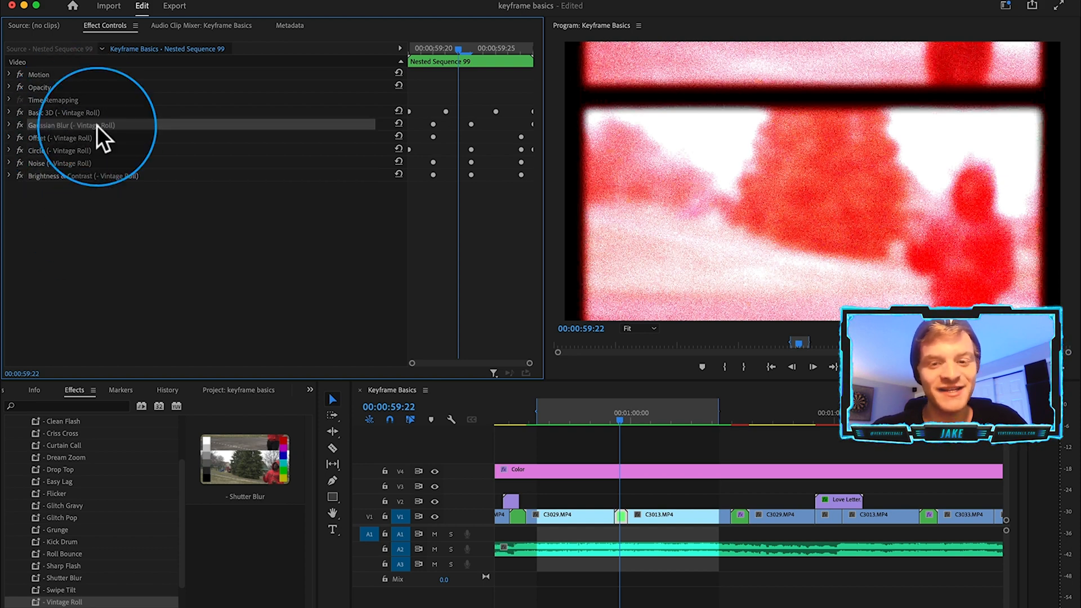
mouse_move(772, 107)
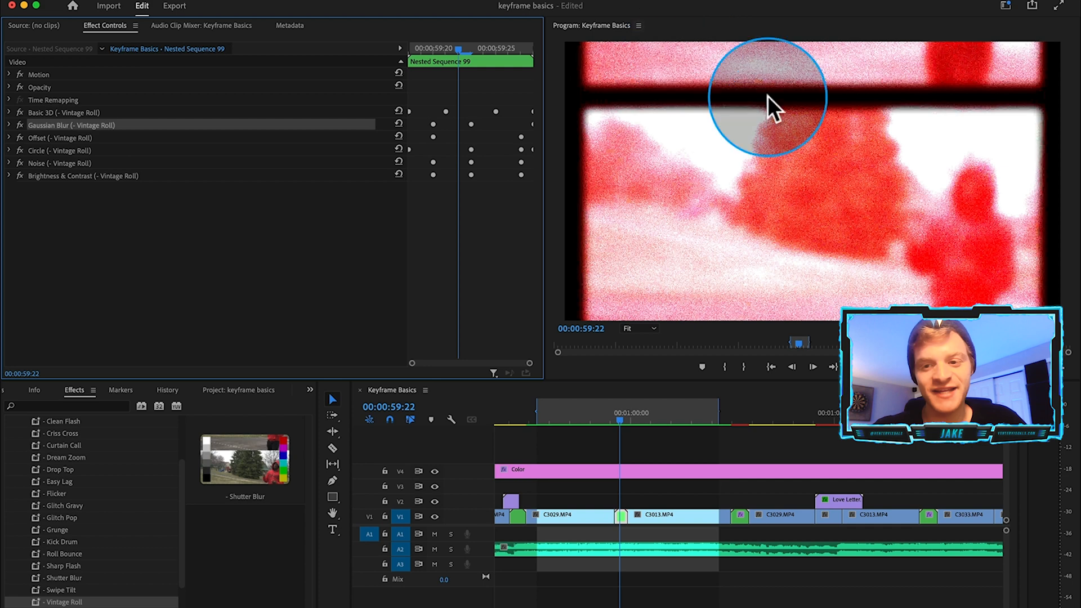
mouse_move(771, 311)
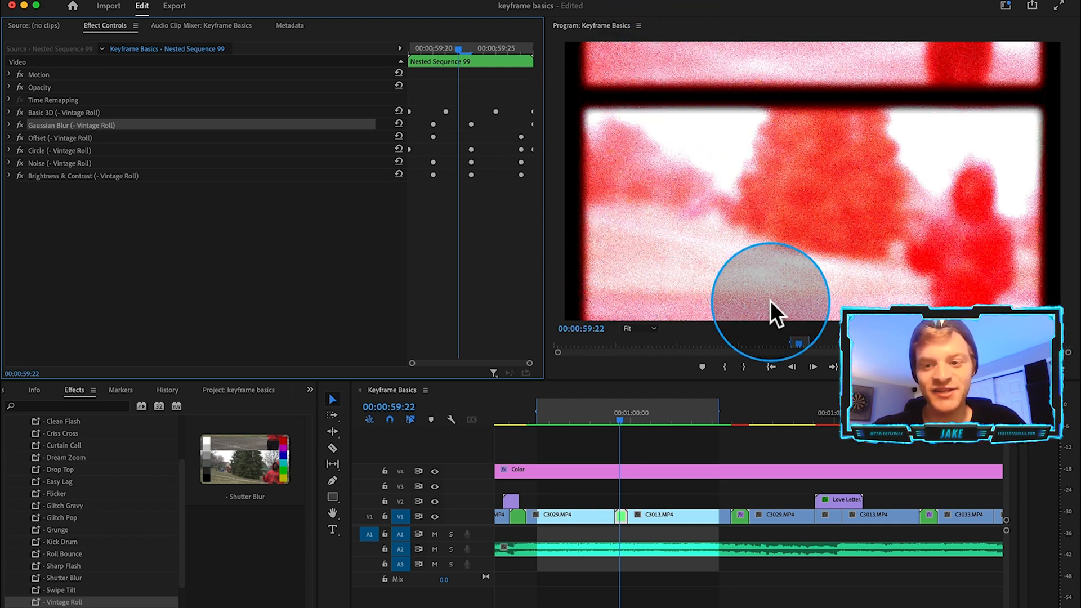
mouse_move(662, 193)
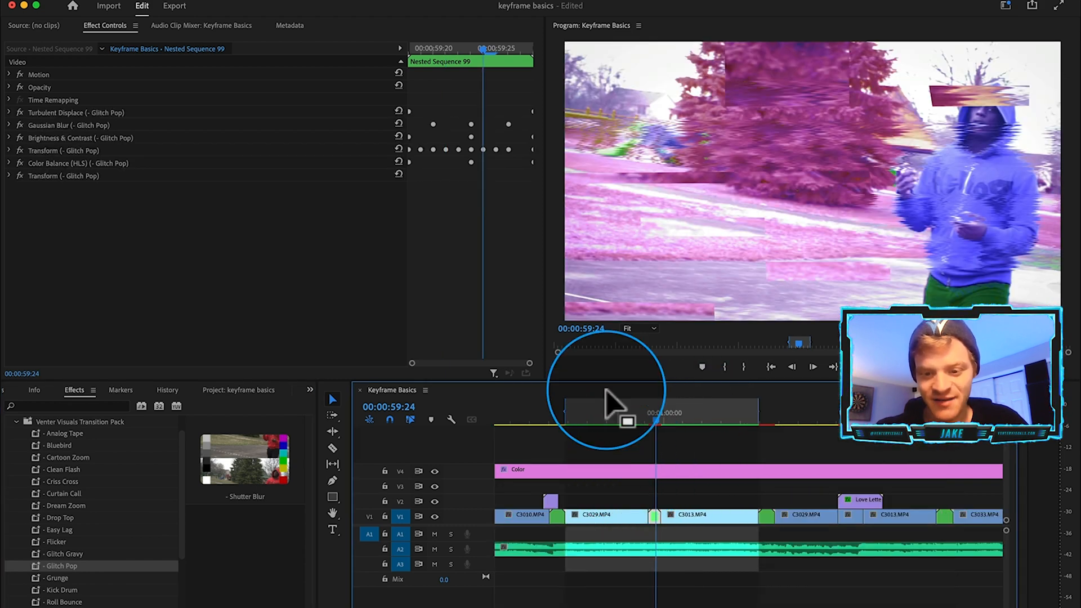
Step: Render the sequence effects from in to out via the Sequence menu
left_click(142, 5)
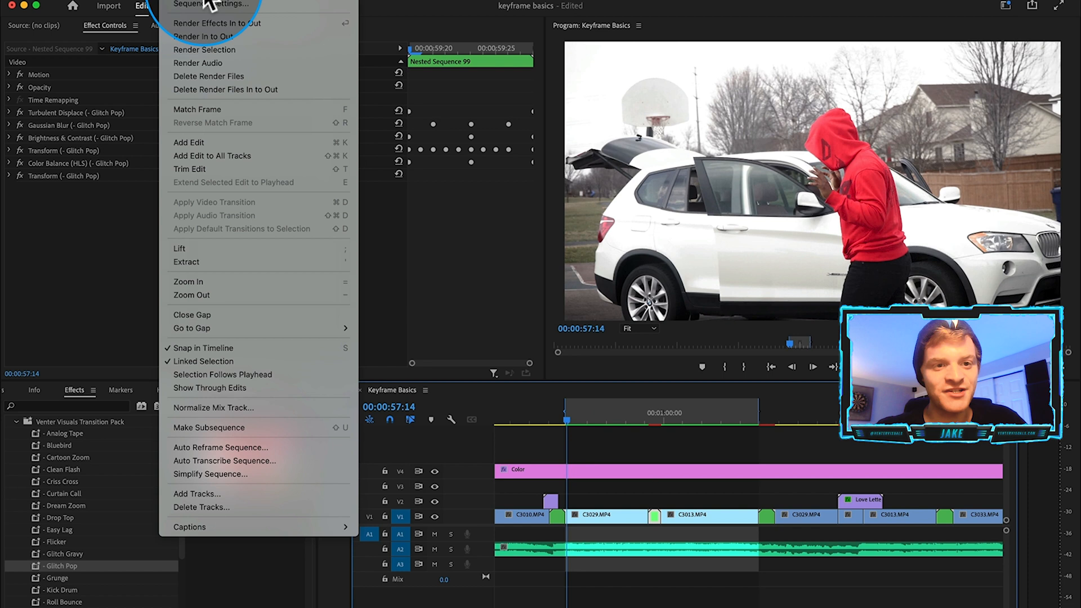
left_click(210, 37)
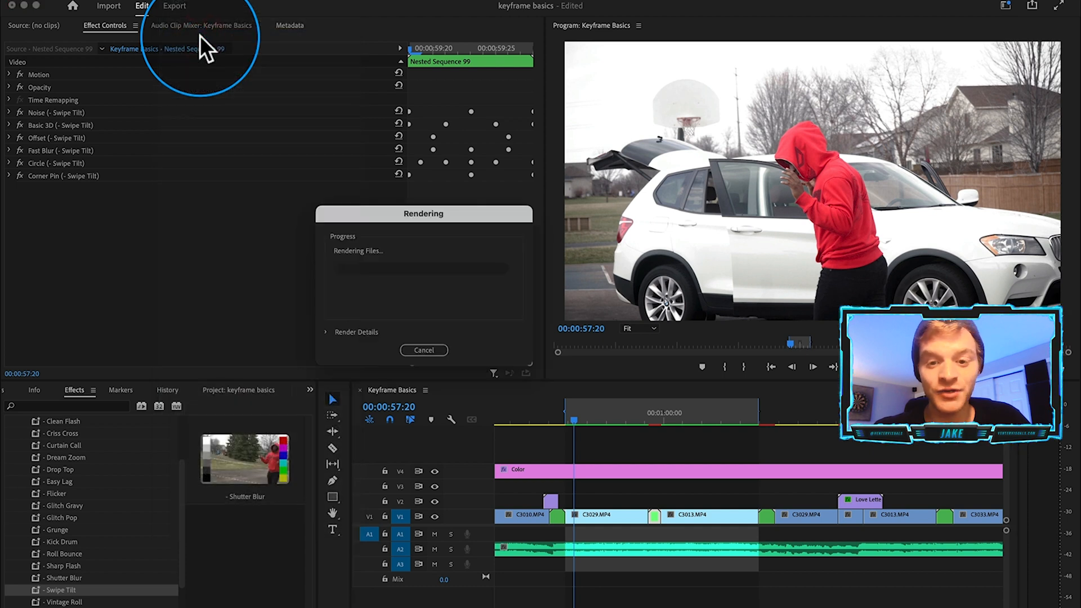
Step: Place the playhead just before the nested clip and play the Swipe Tilt transition
left_click(424, 350)
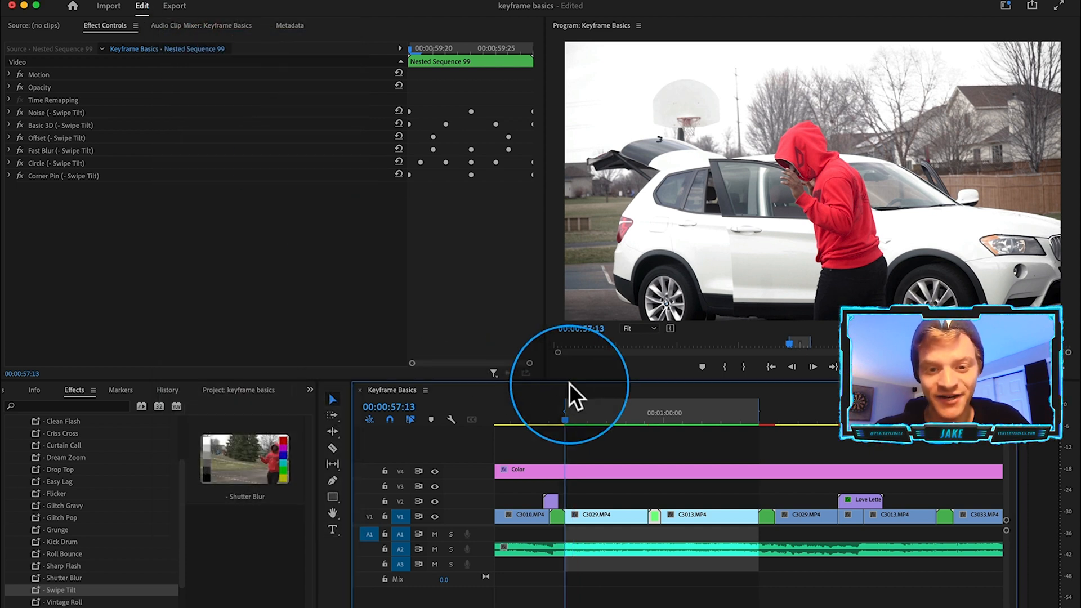
left_click(651, 422)
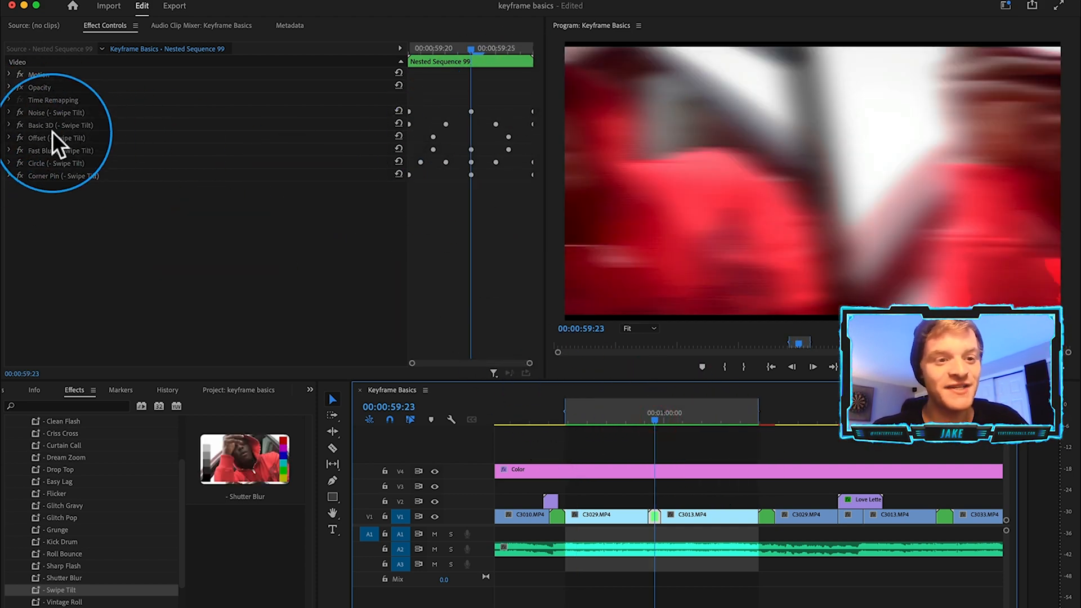
mouse_move(618, 190)
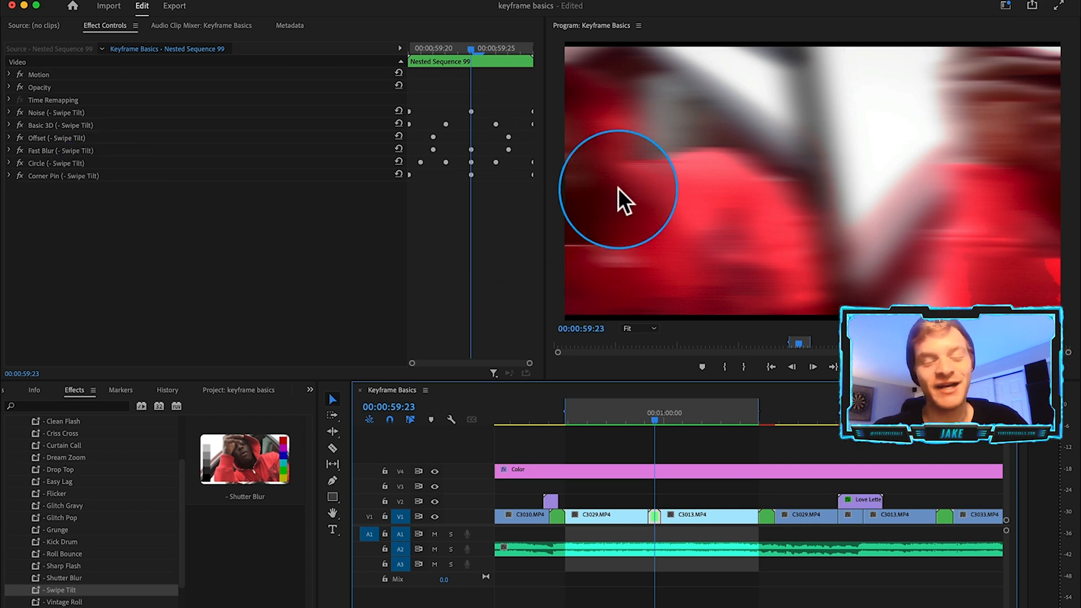
mouse_move(520, 128)
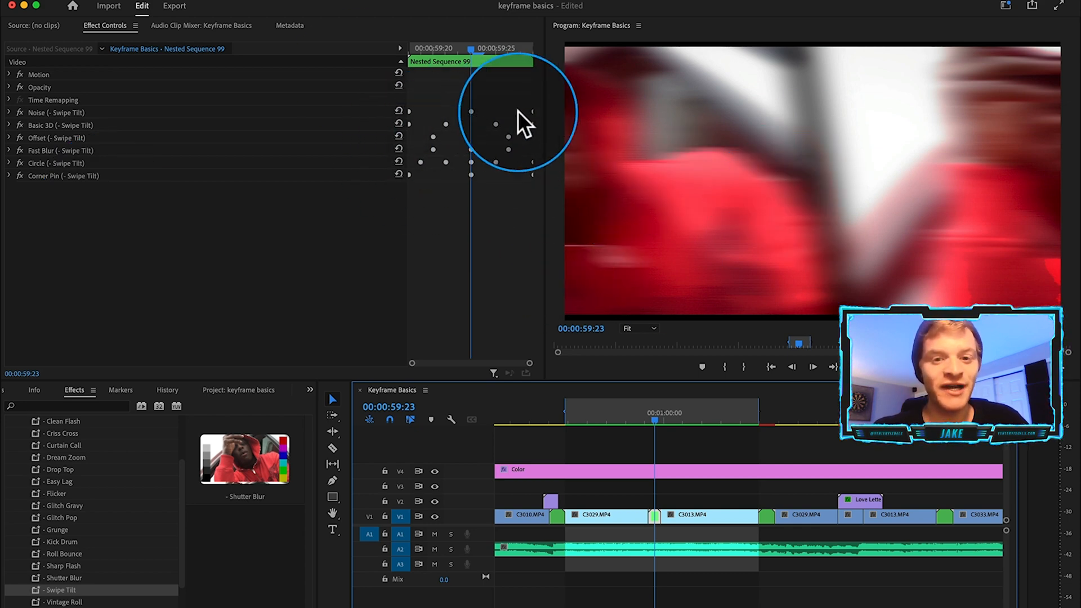
mouse_move(479, 117)
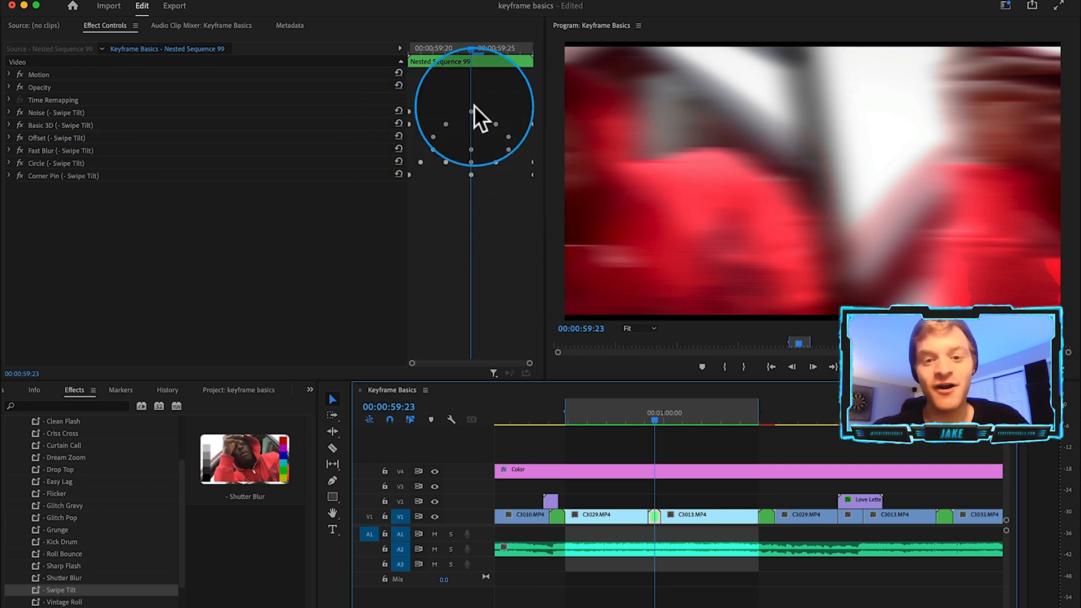